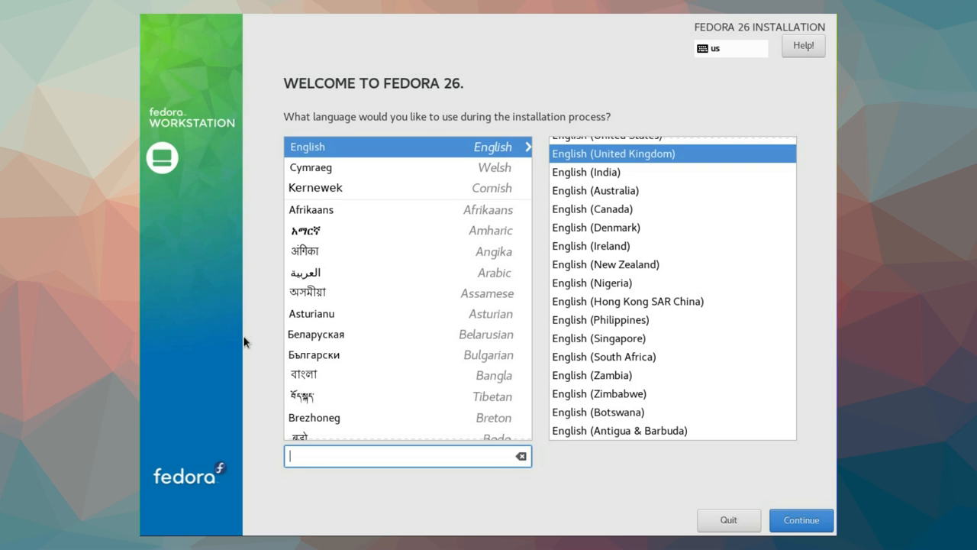
mouse_move(348, 220)
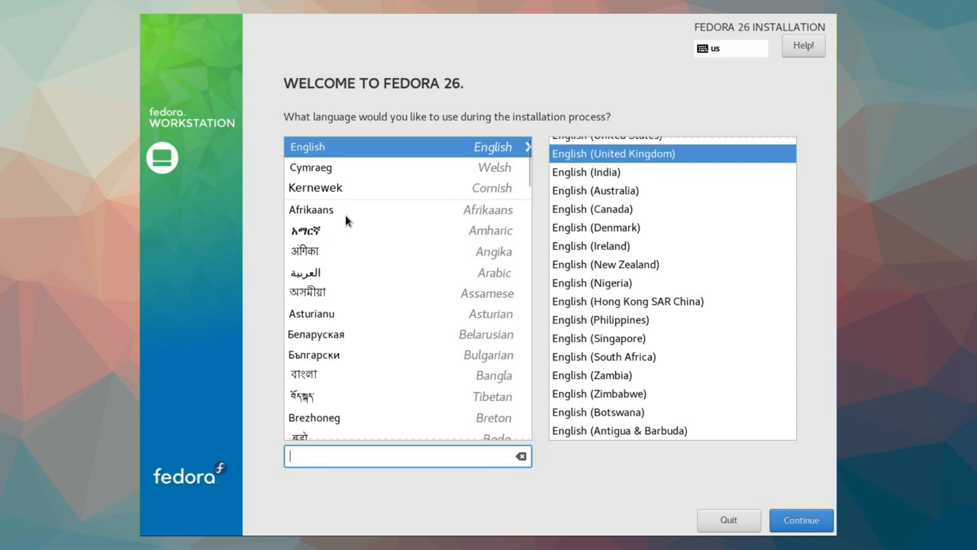
mouse_move(370, 156)
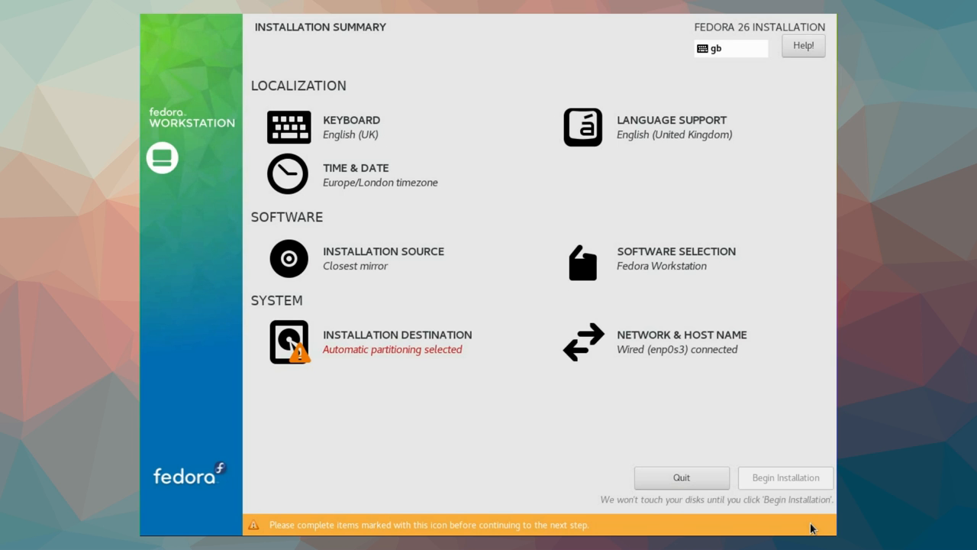
mouse_move(302, 268)
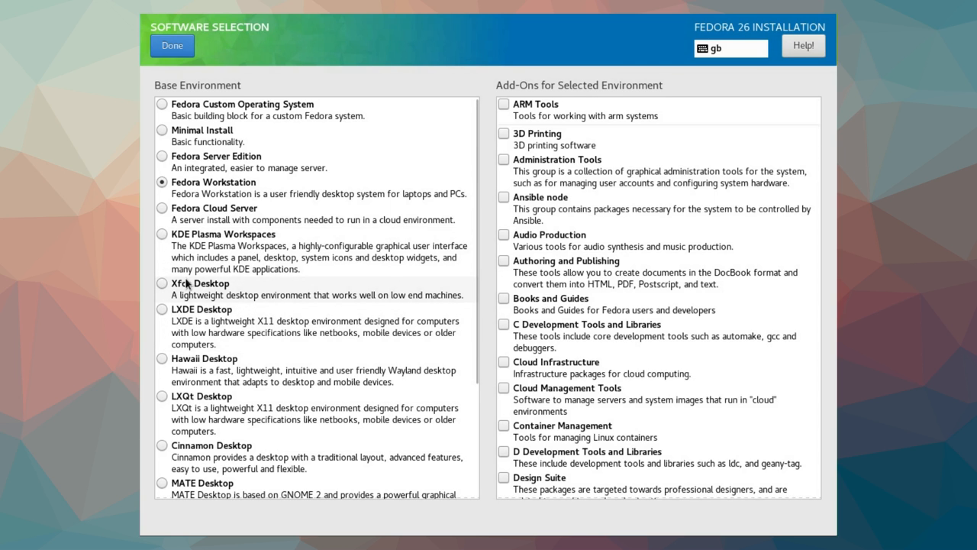
mouse_move(217, 359)
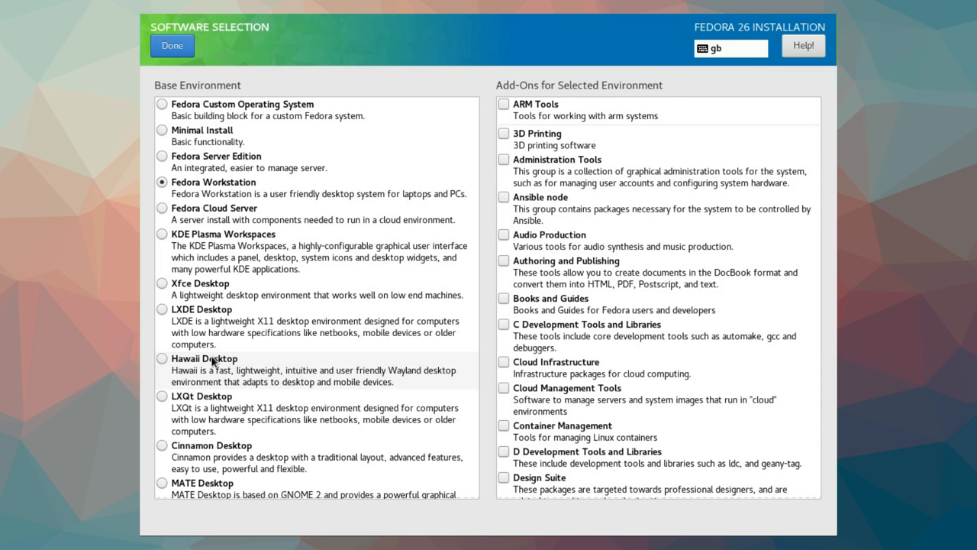
- Scroll the Base Environment list to reveal Sugar, Web Server and Basic Desktop
scroll(down, 3)
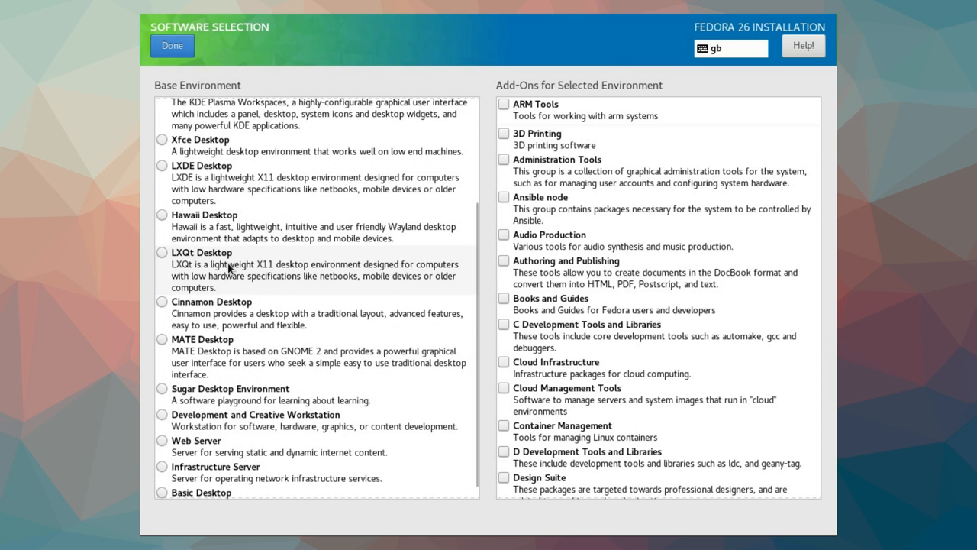
mouse_move(204, 379)
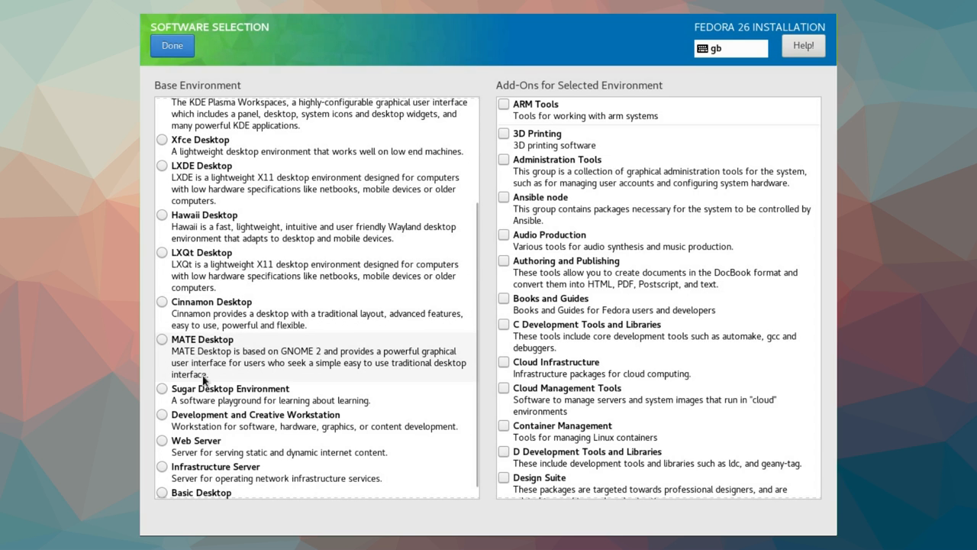
mouse_move(202, 397)
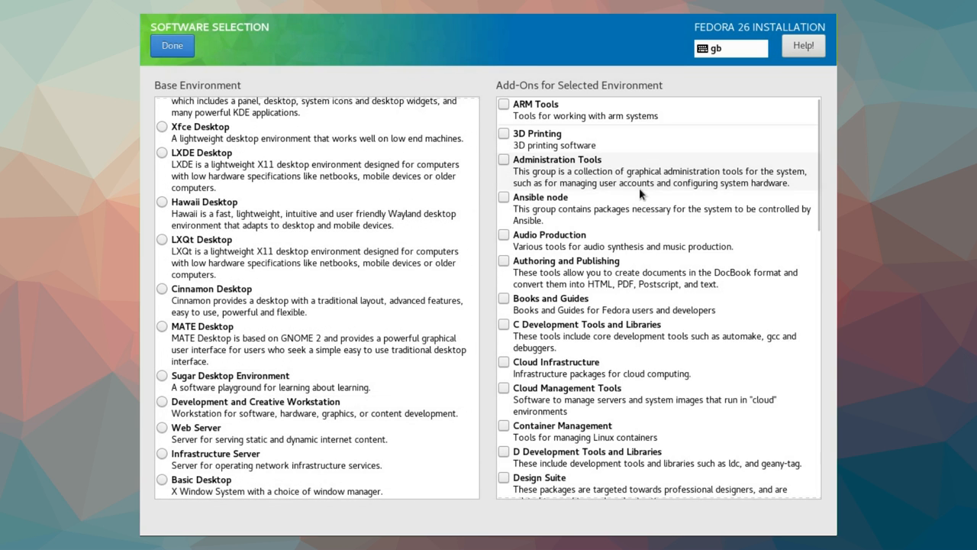
- Select MATE Desktop as the base environment and review its Add-Ons list
scroll(down, 3)
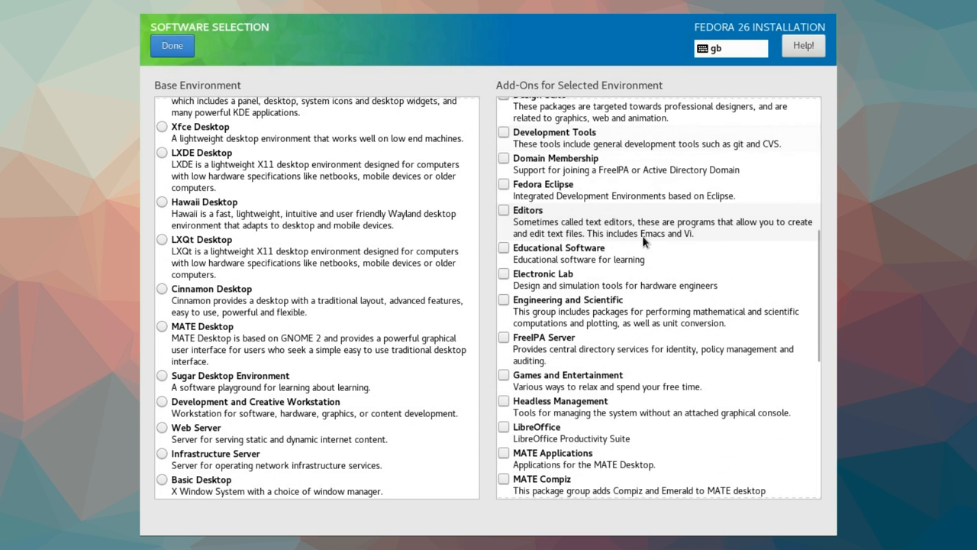
scroll(down, 3)
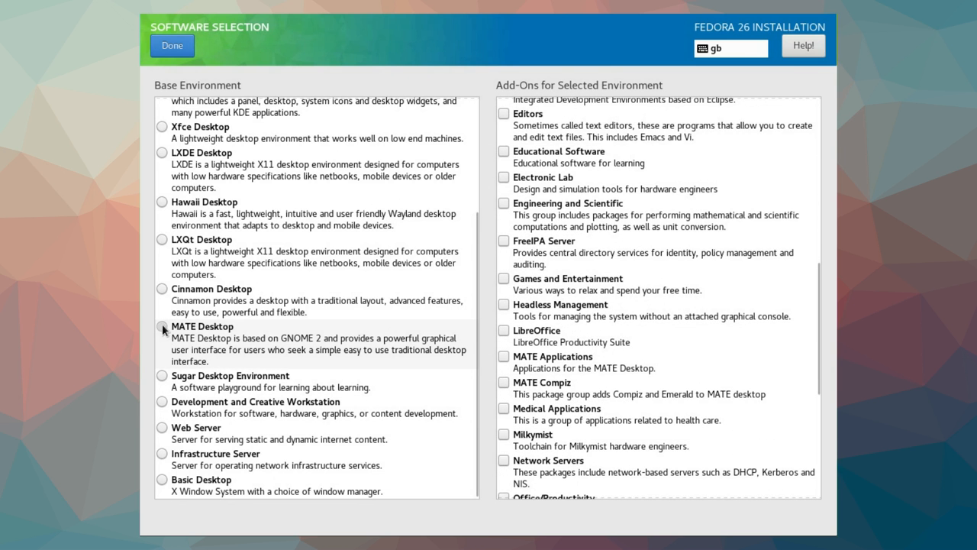
click(162, 326)
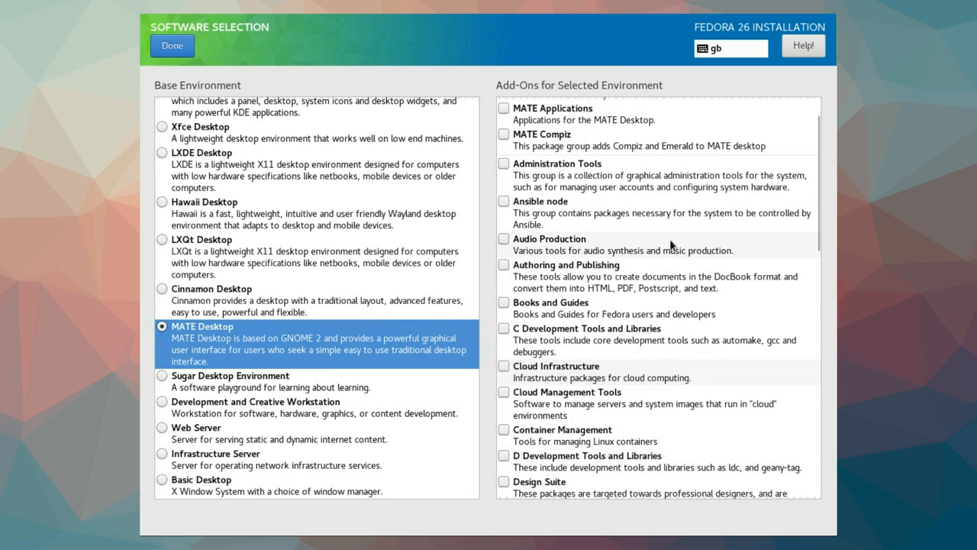
scroll(up, 3)
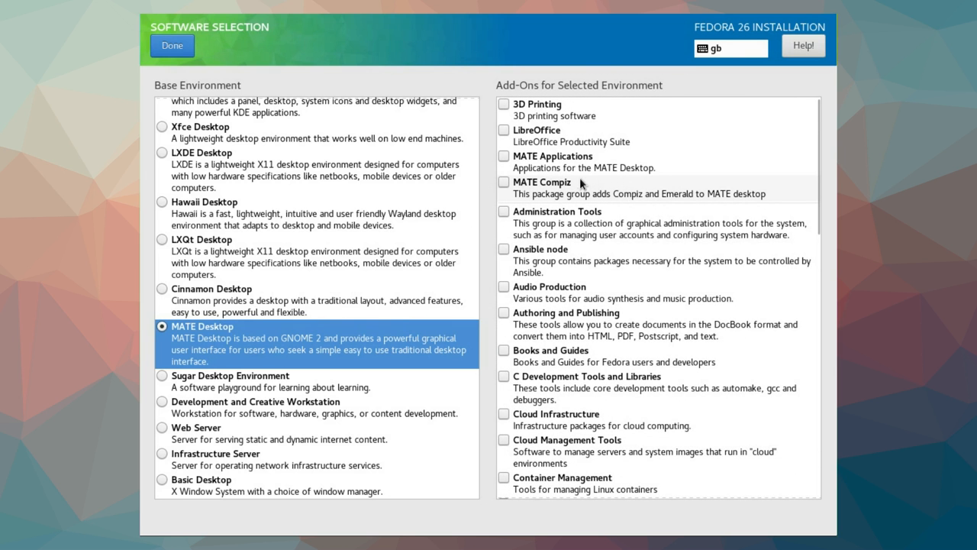
mouse_move(581, 189)
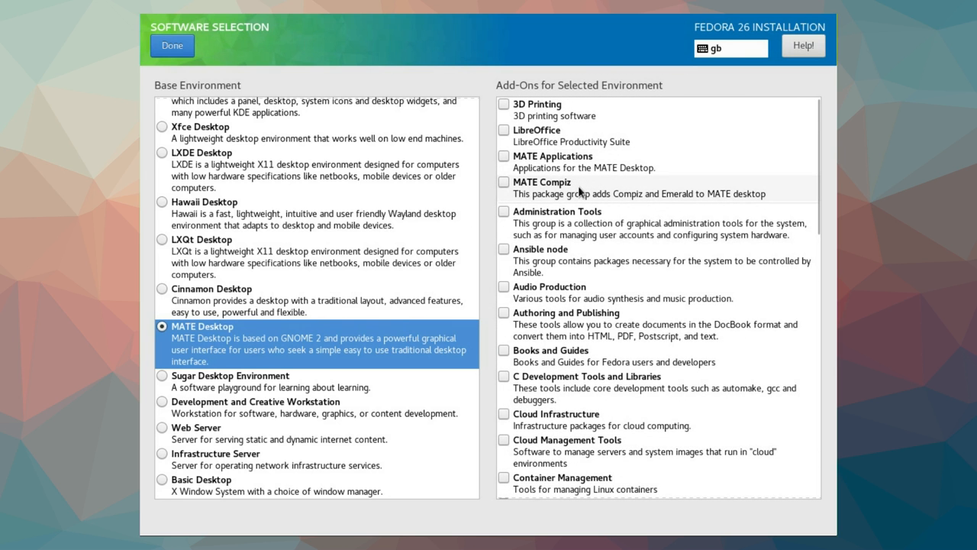
scroll(down, 3)
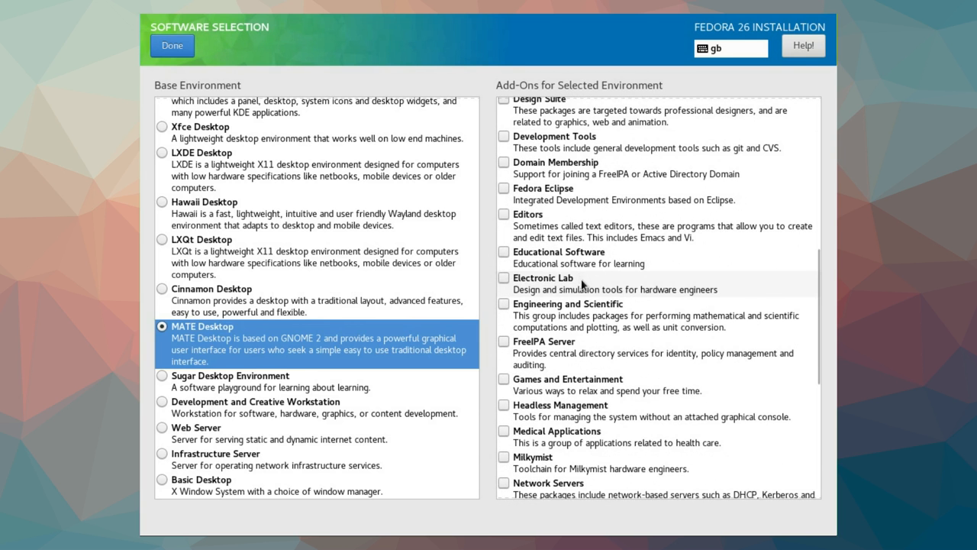
scroll(down, 3)
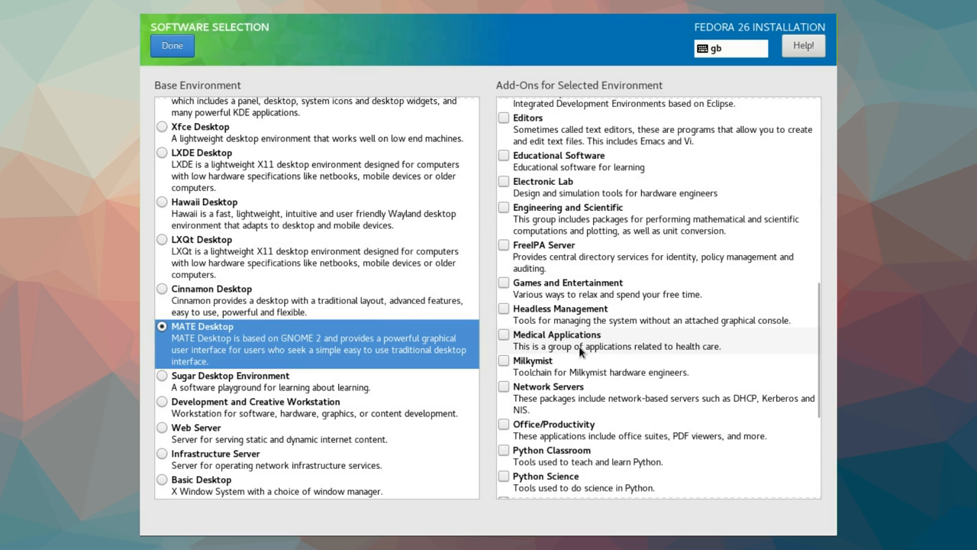
mouse_move(583, 352)
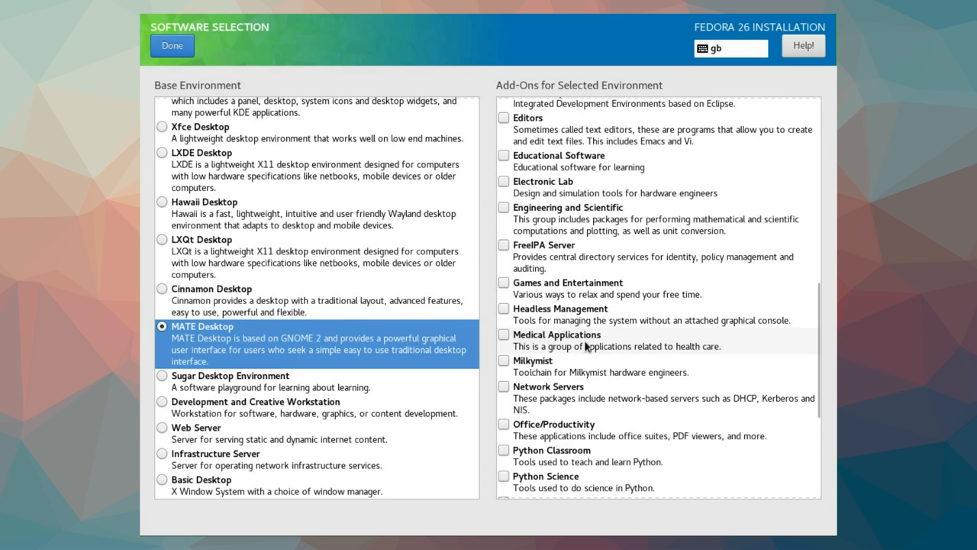
scroll(down, 3)
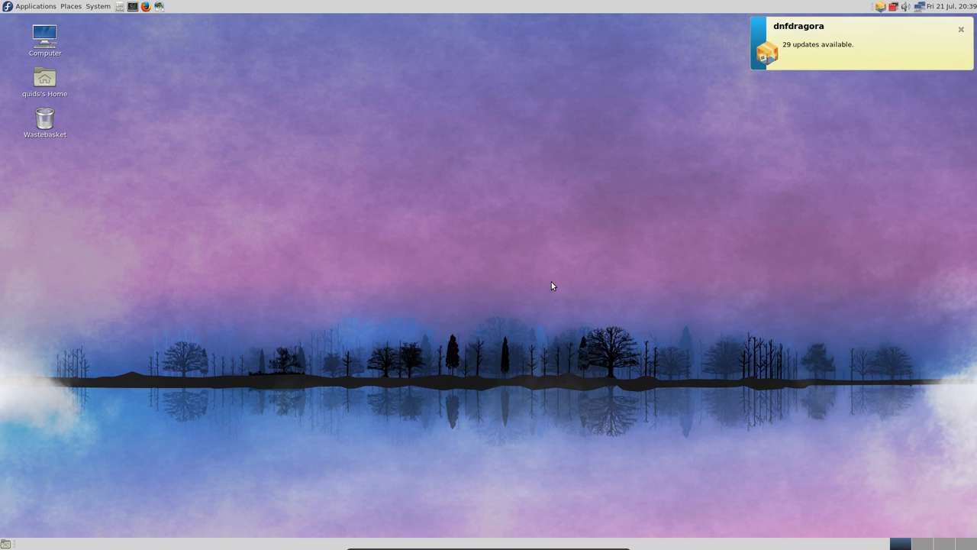
mouse_move(550, 286)
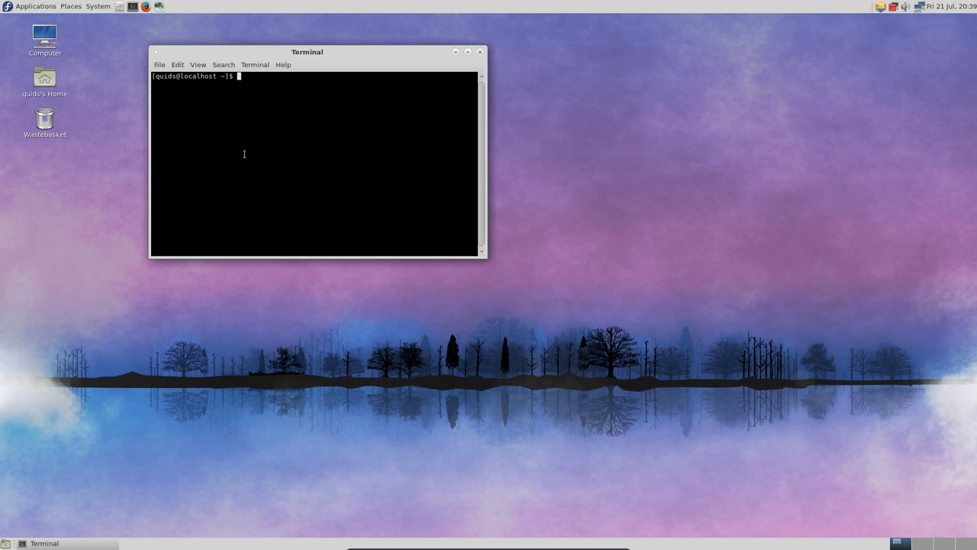
- Run free -m twice to read memory in megabytes, then start top
text(free -m)
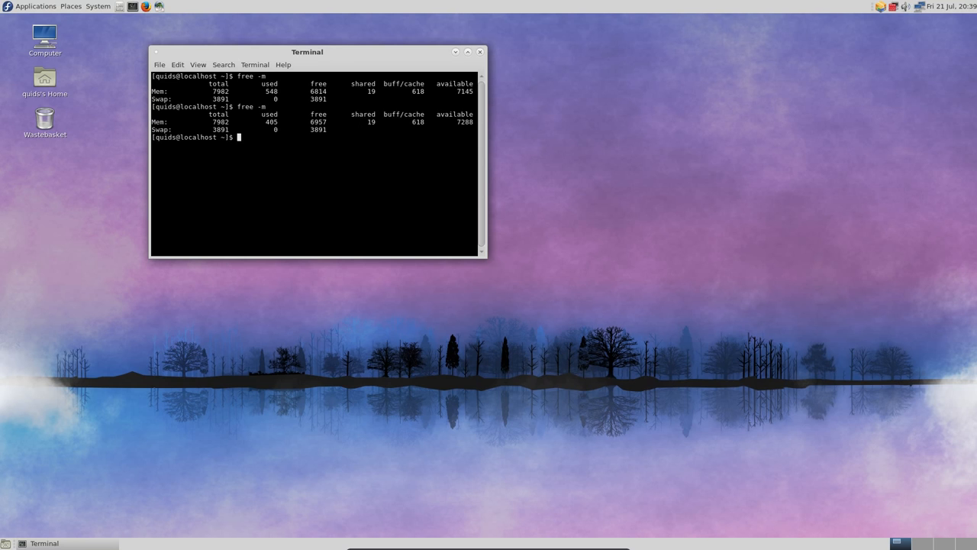
text(free -m)
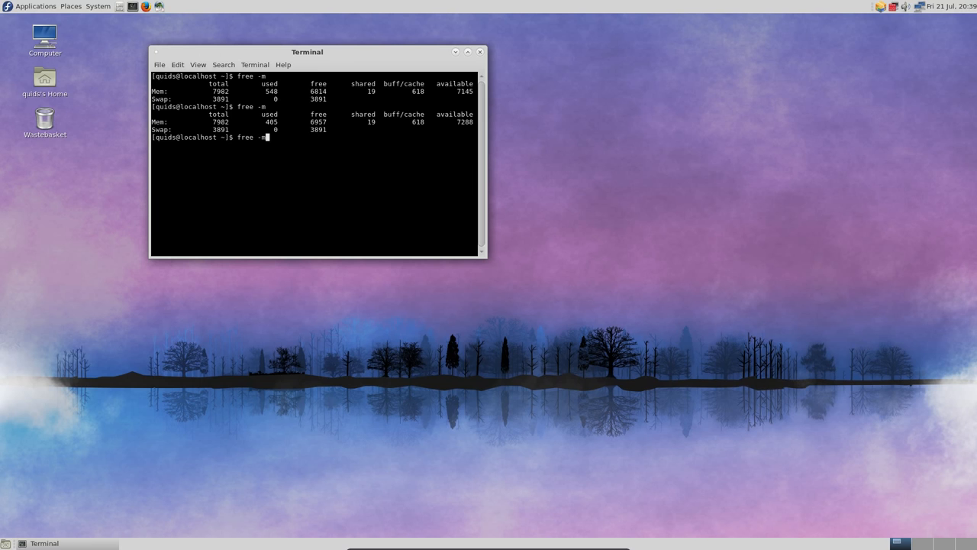
key(Return)
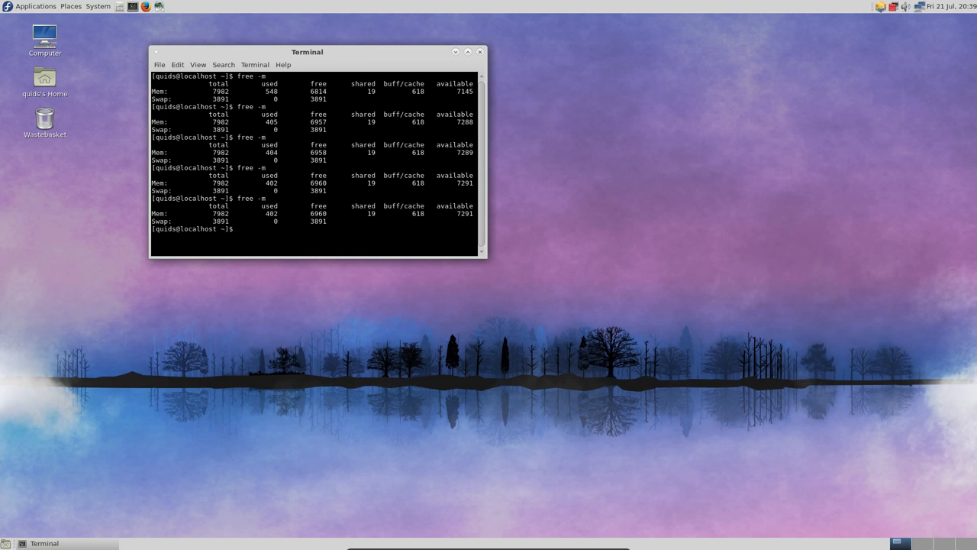
text(top)
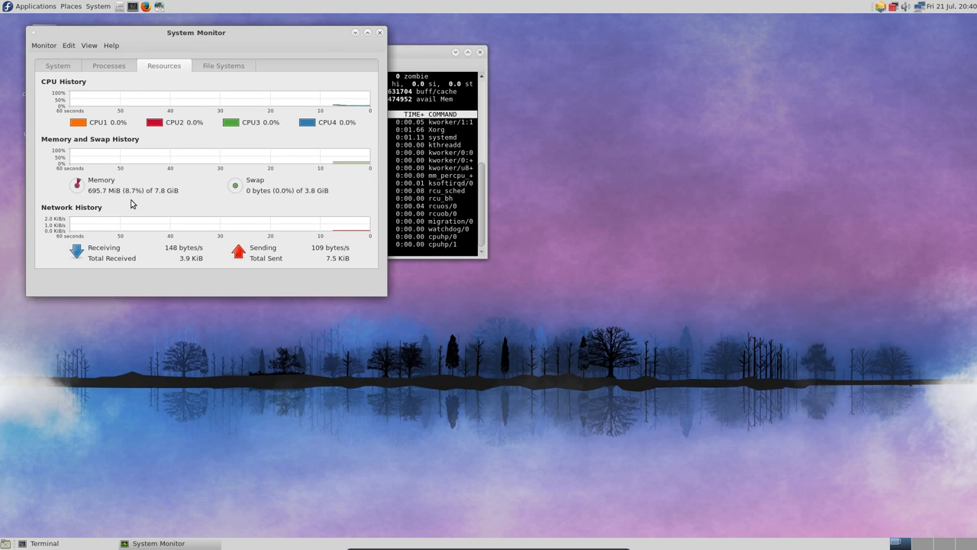
mouse_move(348, 128)
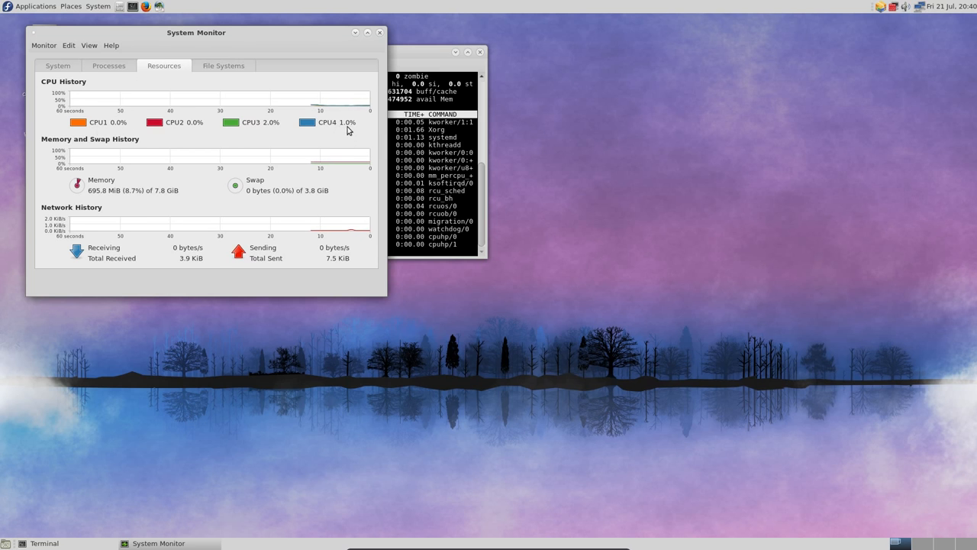
- Switch System Monitor to the Resources view of CPU, memory and network history
click(52, 66)
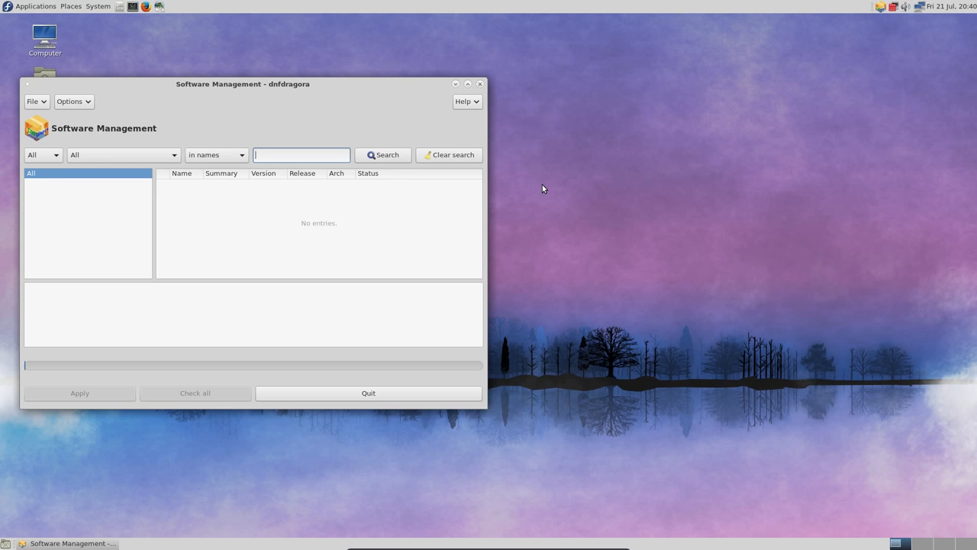
- Check all listed updates, apply them and confirm the transaction result dialog
click(122, 154)
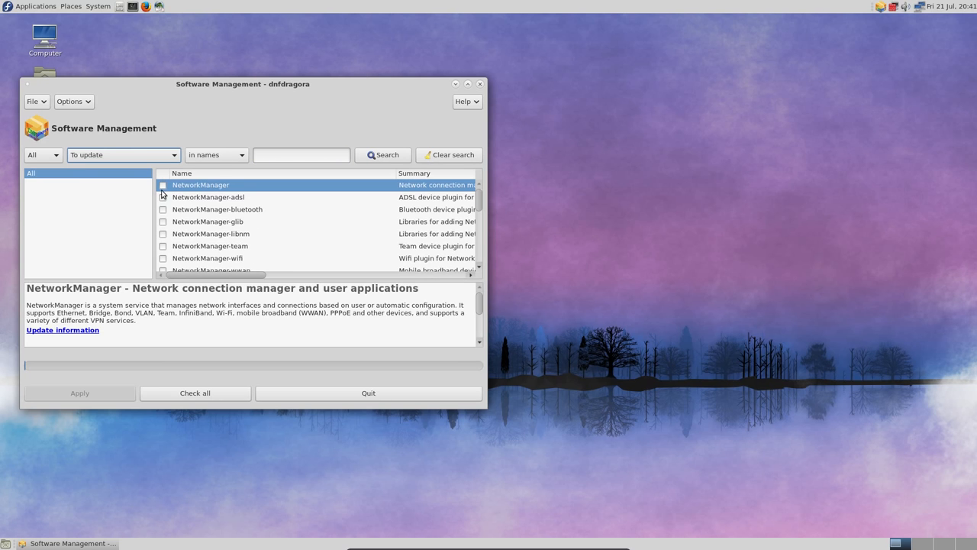
mouse_move(297, 95)
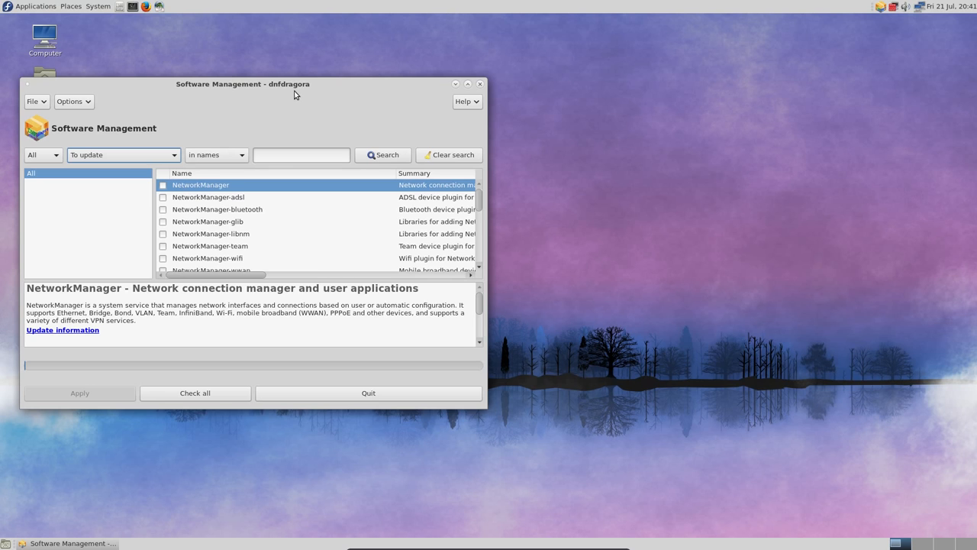
mouse_move(283, 99)
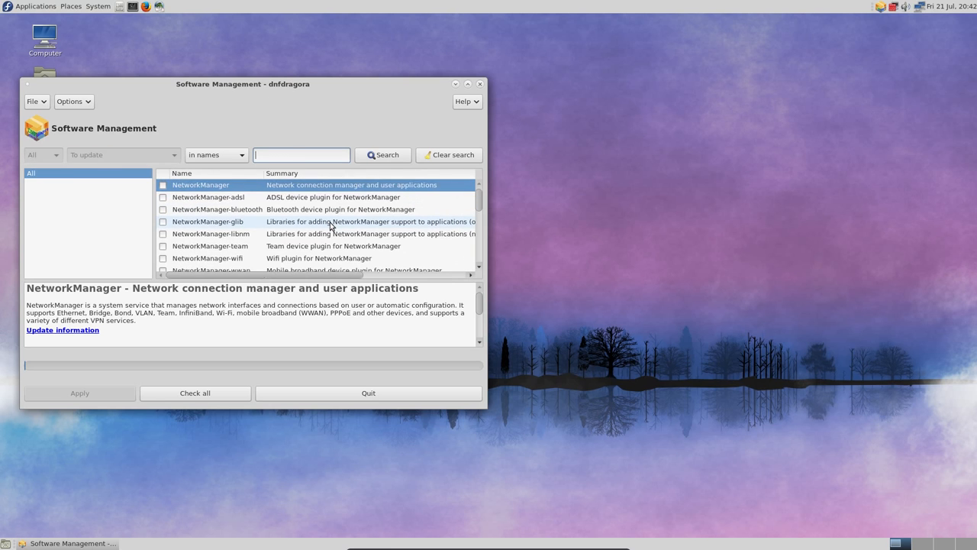
scroll(down, 3)
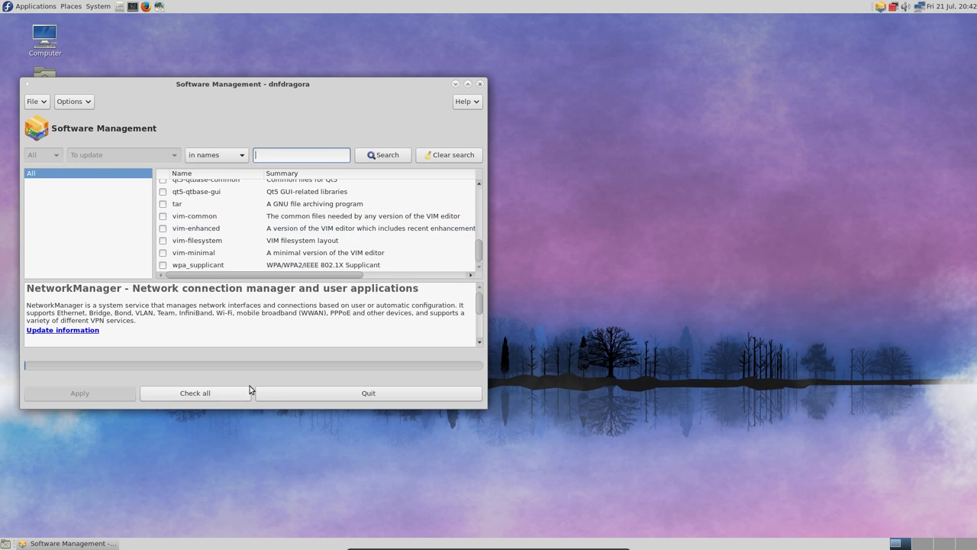
click(195, 394)
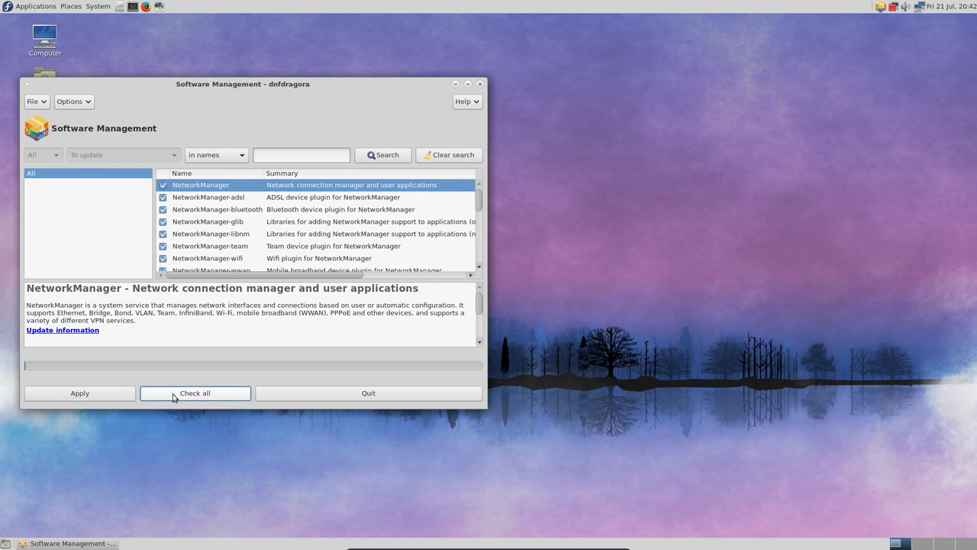
click(80, 394)
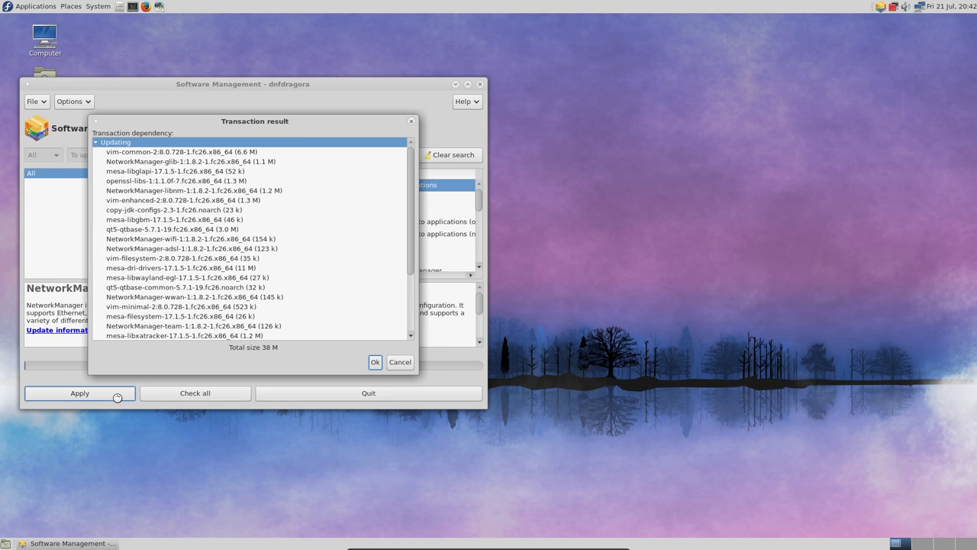
click(375, 362)
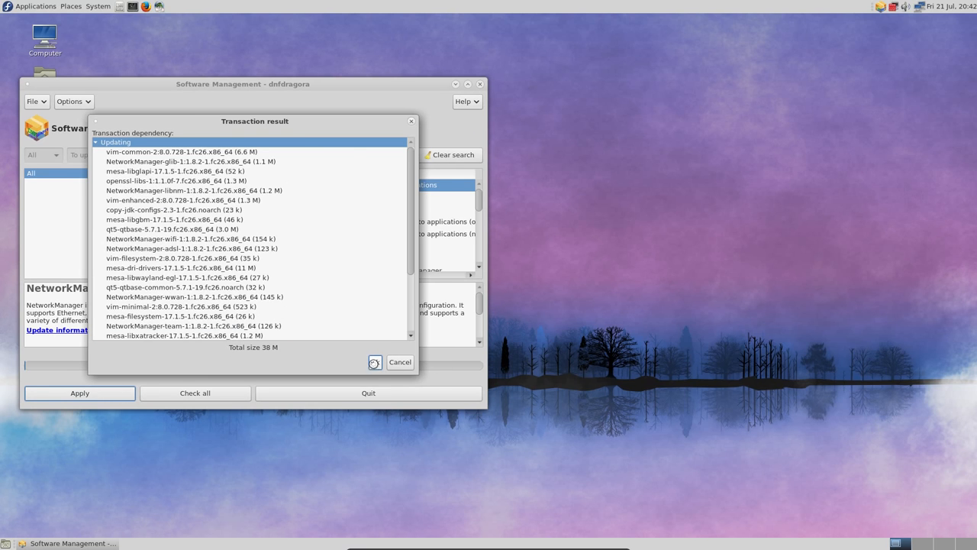
click(371, 361)
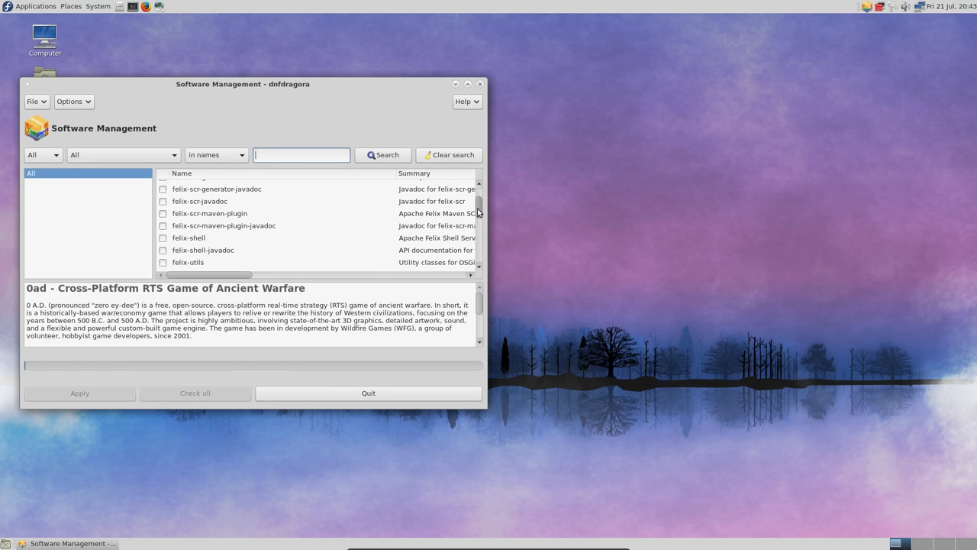
- Search the catalogue for vlc and note the RPM Fusion free-release install command
scroll(down, 3)
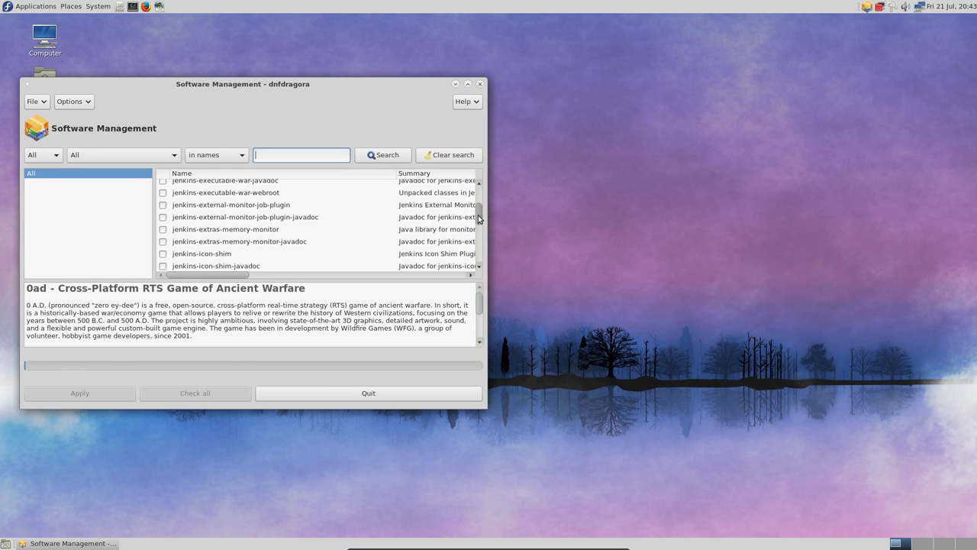
scroll(down, 3)
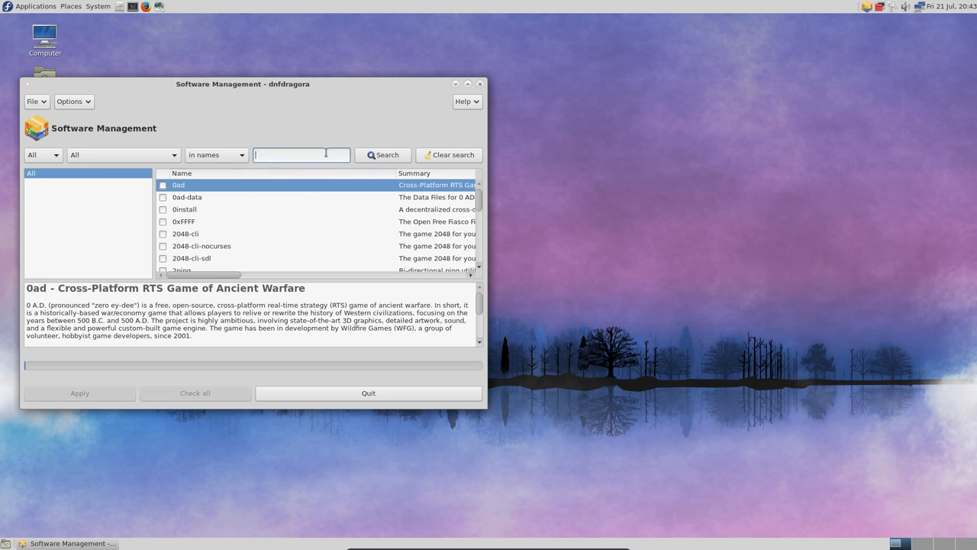
text(v)
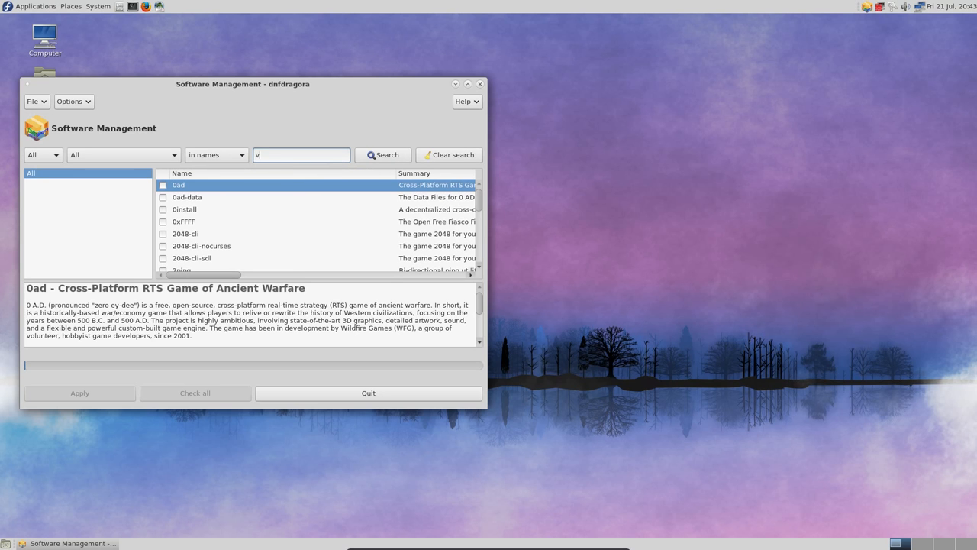
click(382, 155)
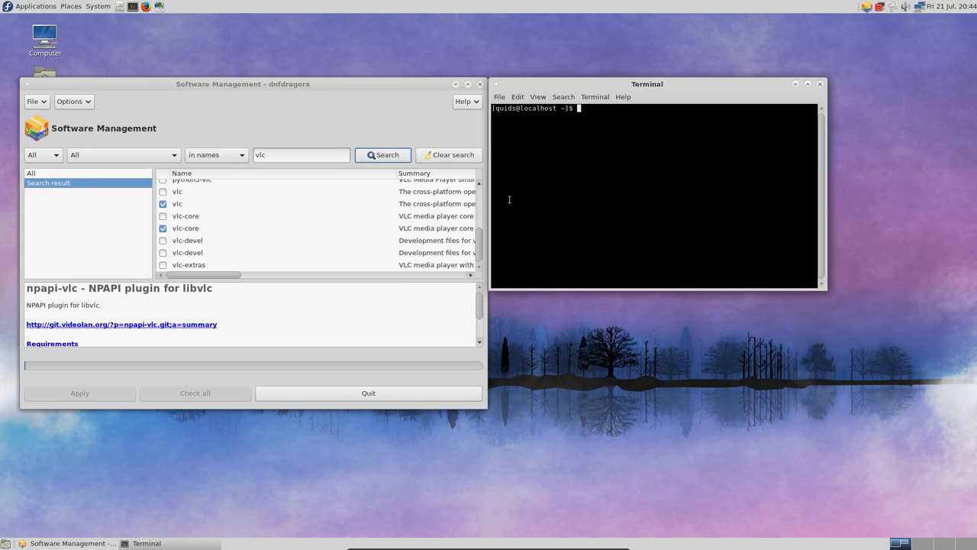
text(sudo dnf install https://download1.rpmfusion.org/free/fedora/rpmfusion-free-release-$(rpm -E %fedora).noarch.rpm)
click(302, 154)
text(kodi)
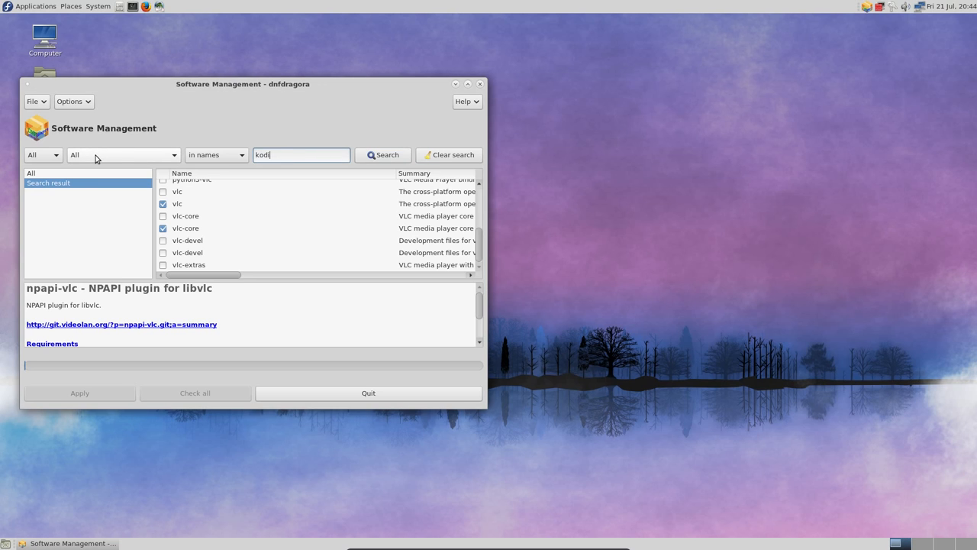
- Run searches for kodi, nvidia and mesa packages in turn, scrolling the results
click(381, 154)
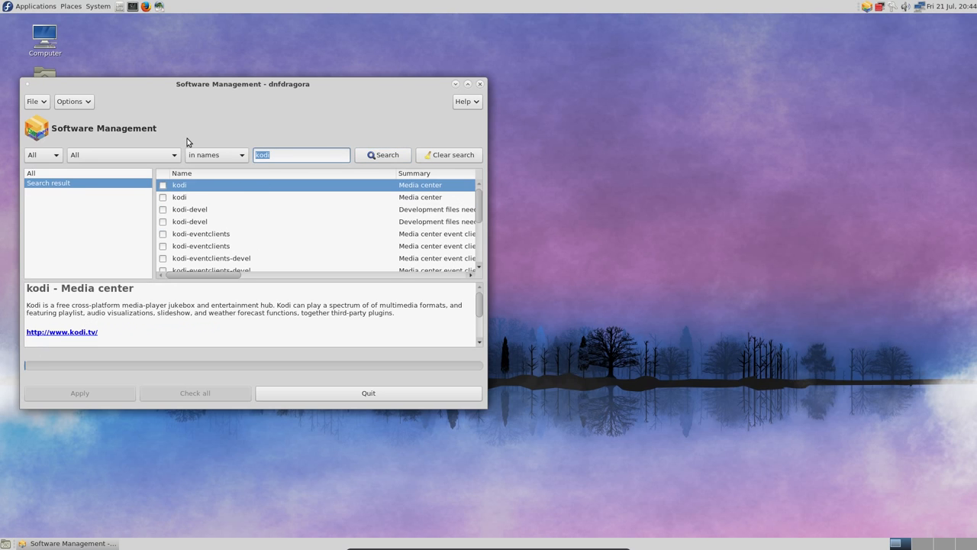
click(382, 154)
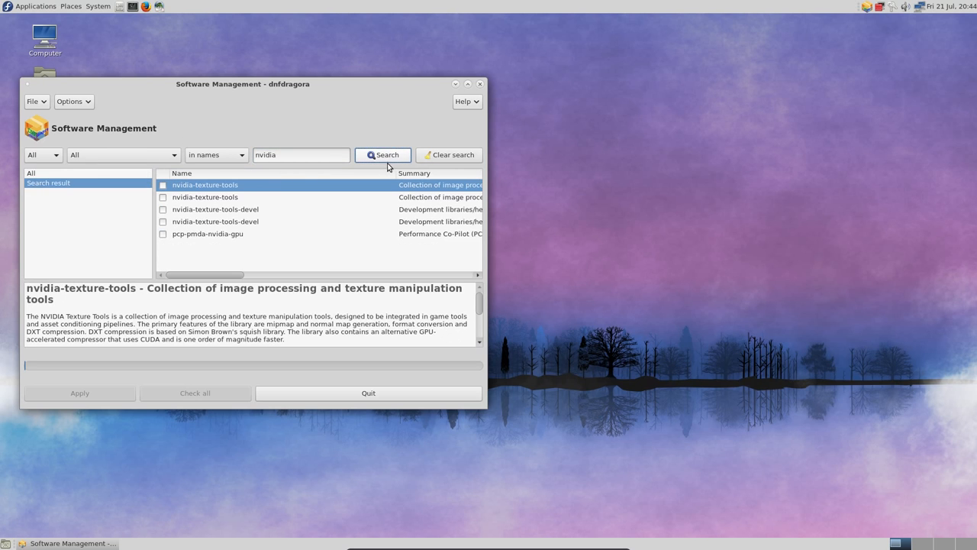
mouse_move(345, 150)
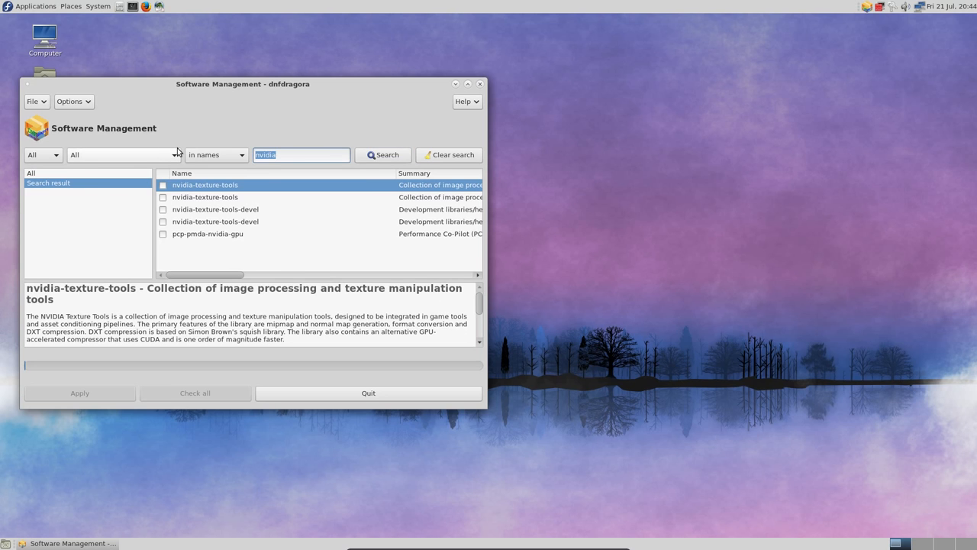
click(382, 154)
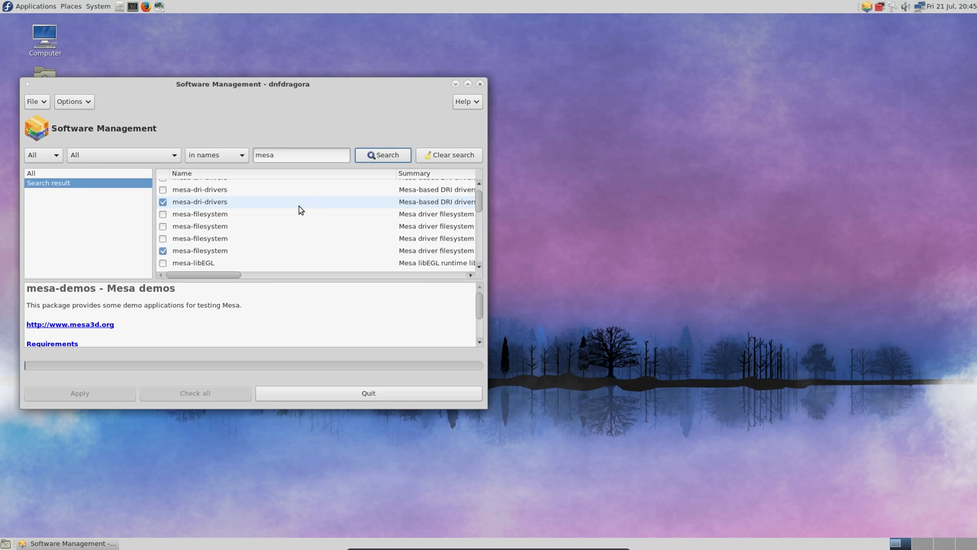
mouse_move(305, 208)
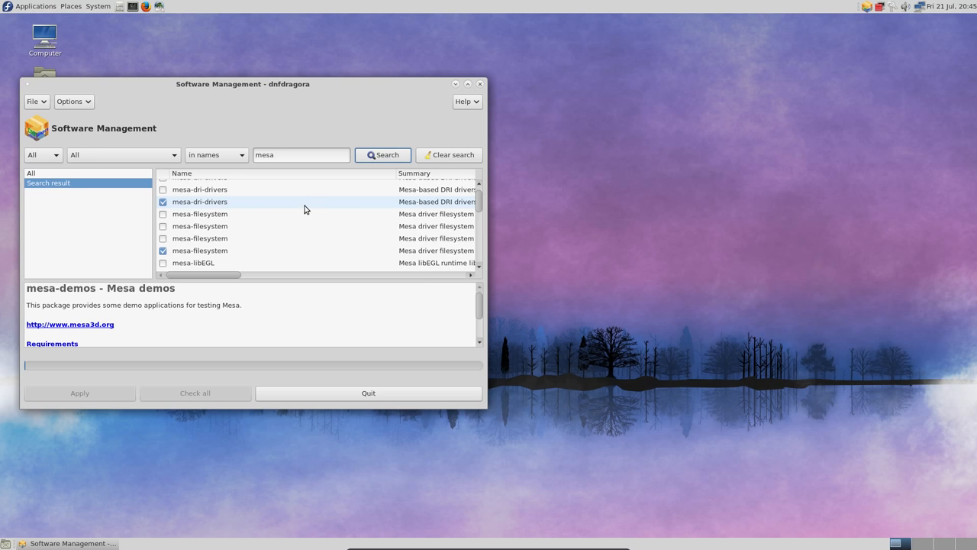
scroll(down, 3)
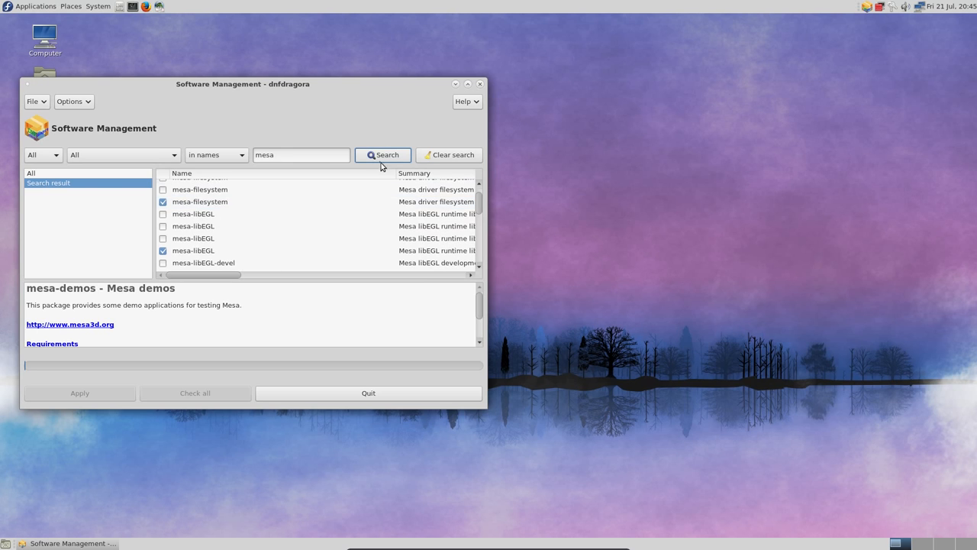
click(384, 155)
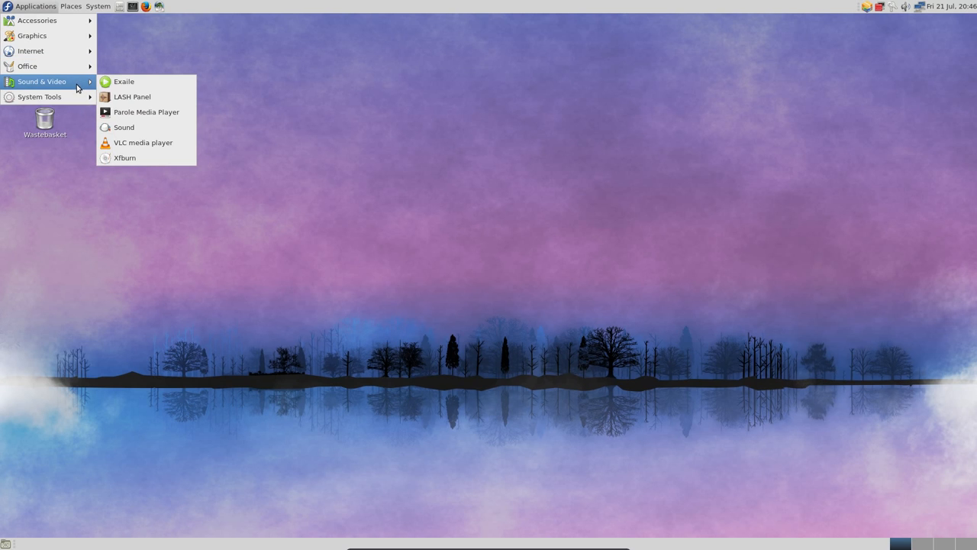
mouse_move(38, 66)
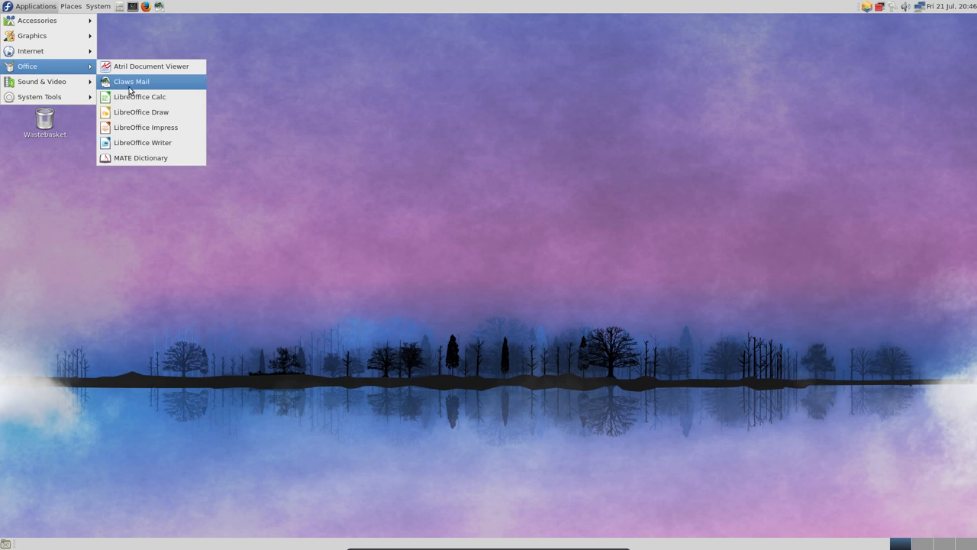
- Launch LibreOffice Writer from Applications > Office, then return to the Internet menu
click(144, 142)
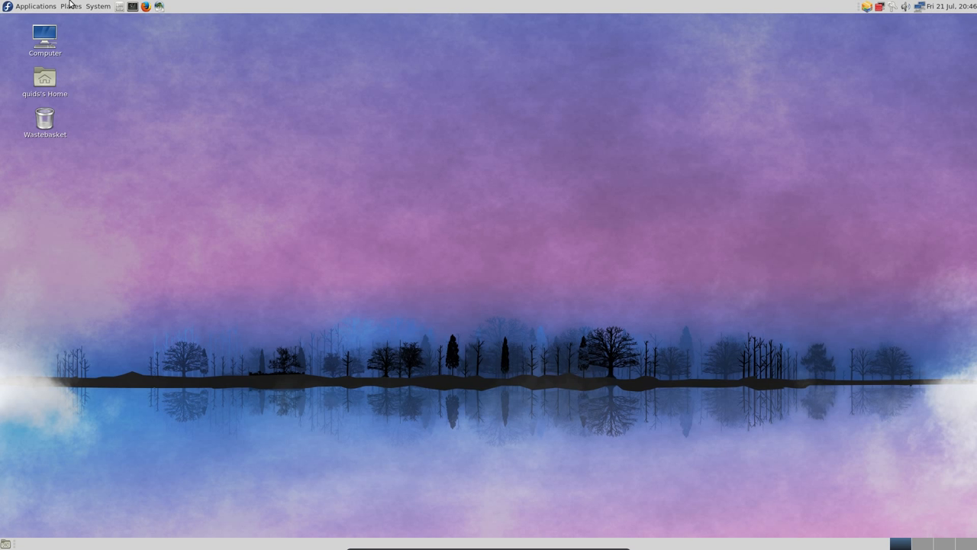
click(35, 6)
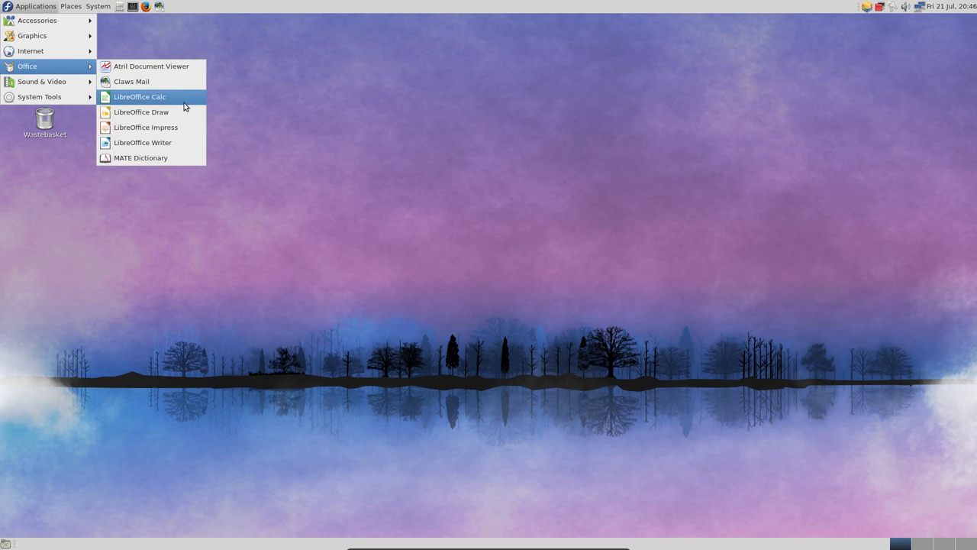
click(144, 142)
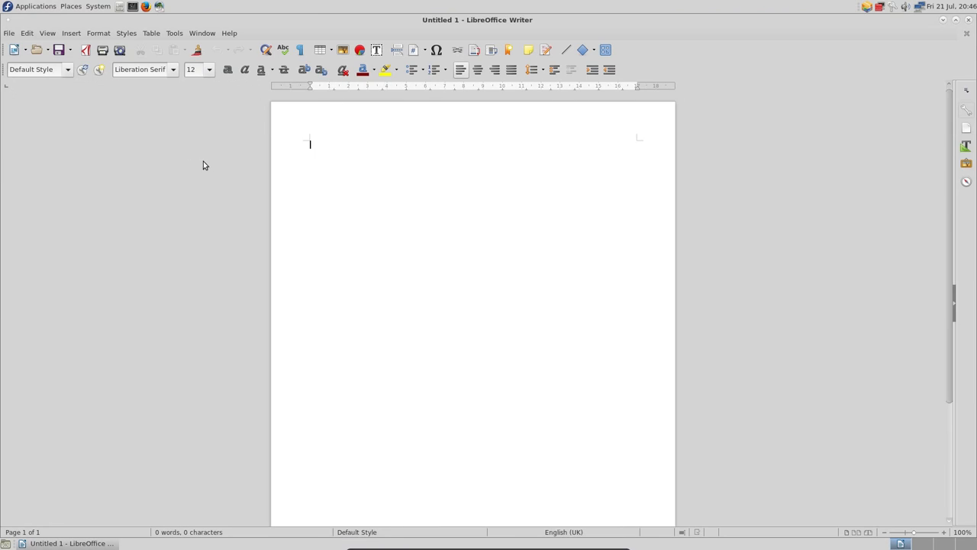
mouse_move(774, 72)
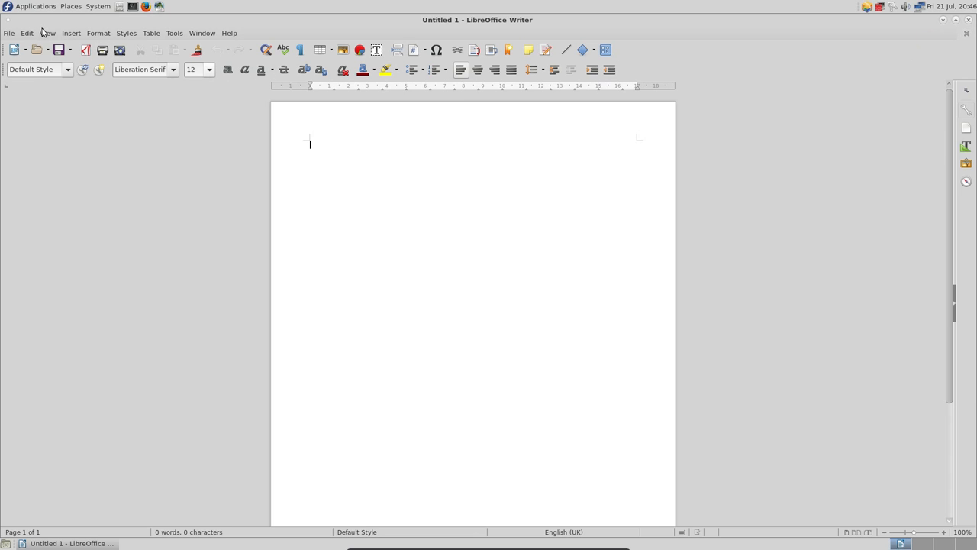
click(226, 34)
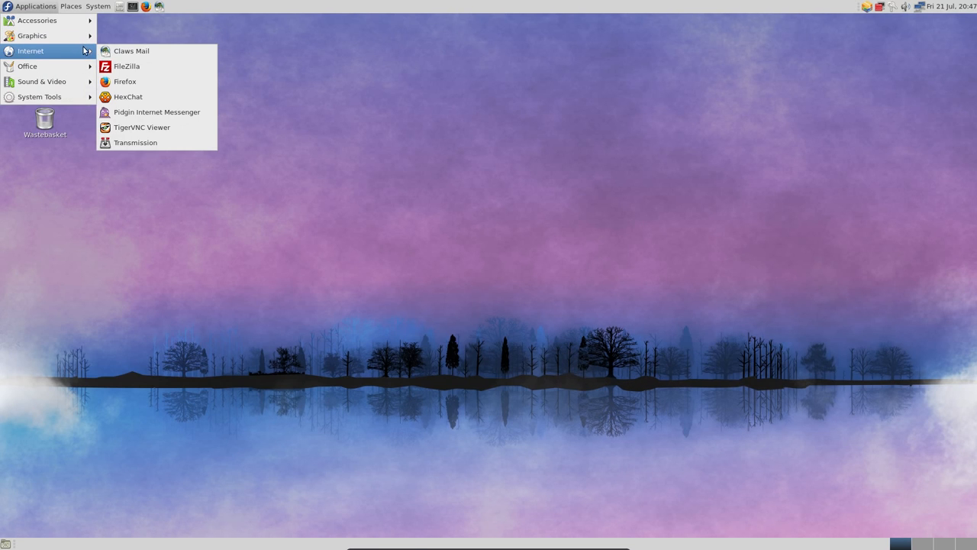
- Launch Firefox and load the start.fedoraproject.org page with Fedora Magazine news
click(125, 83)
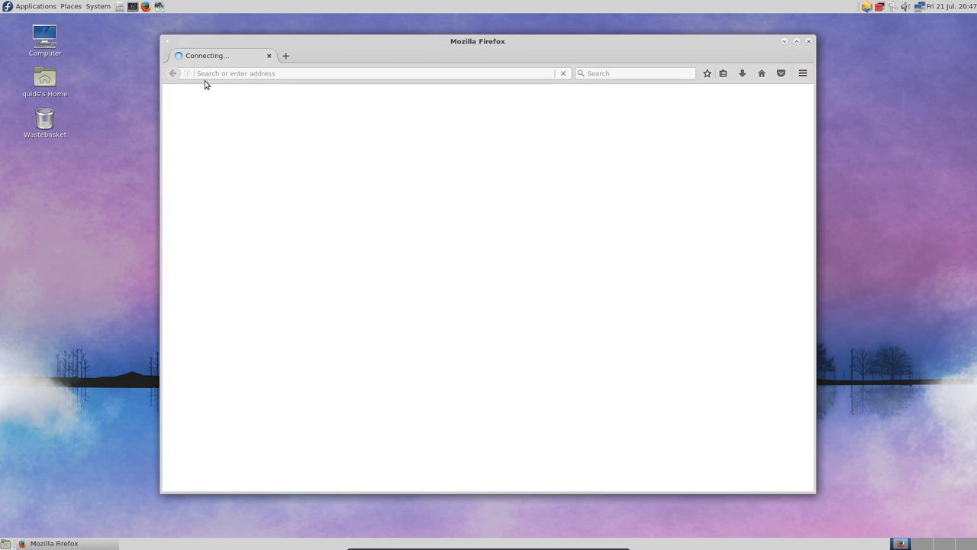
click(808, 40)
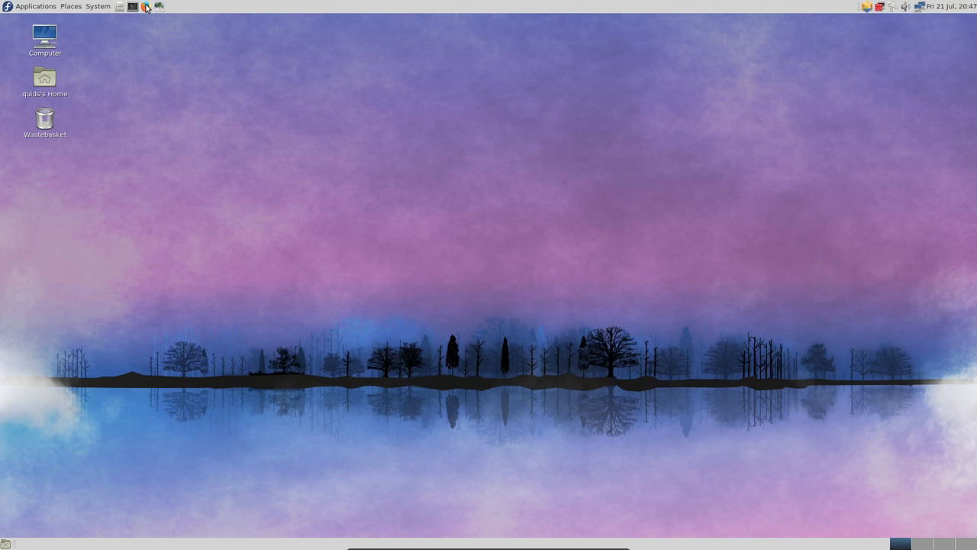
click(146, 6)
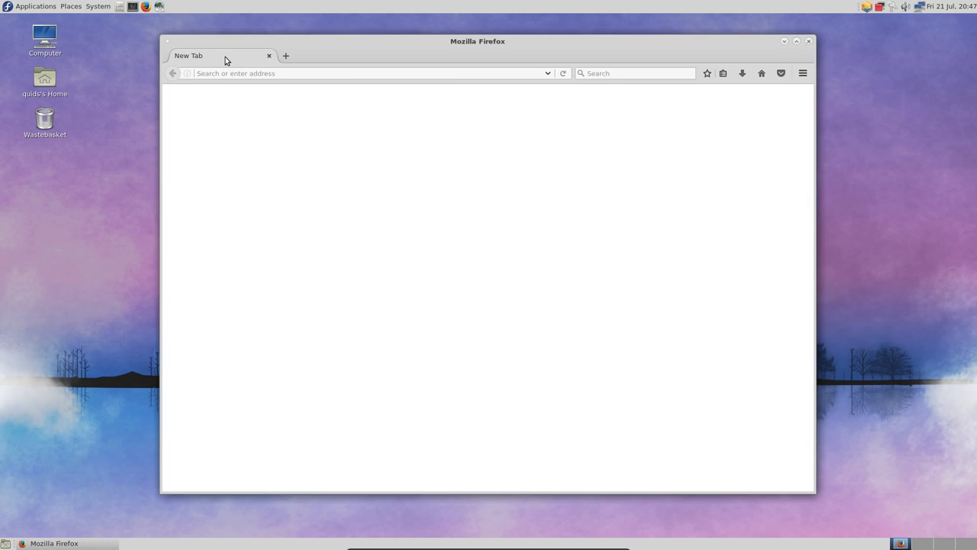
click(374, 73)
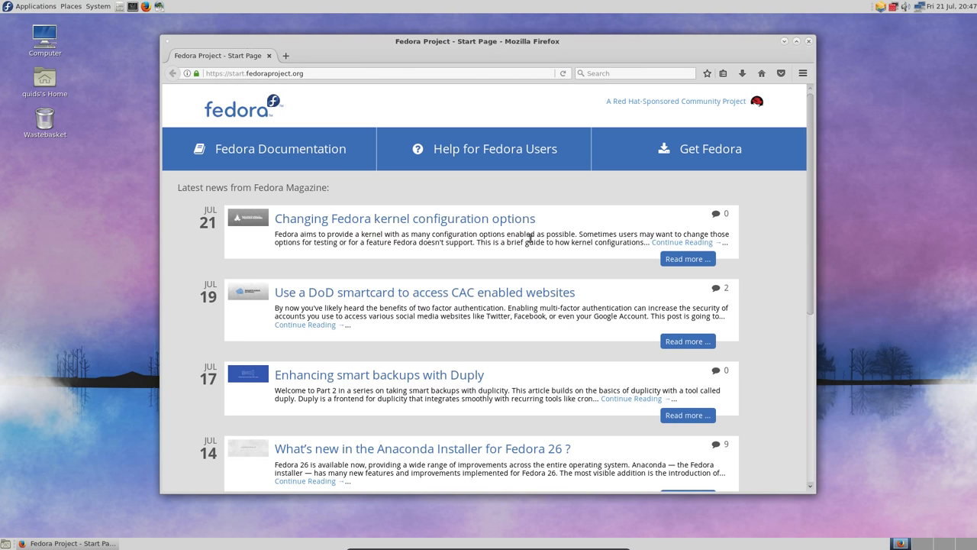
mouse_move(797, 220)
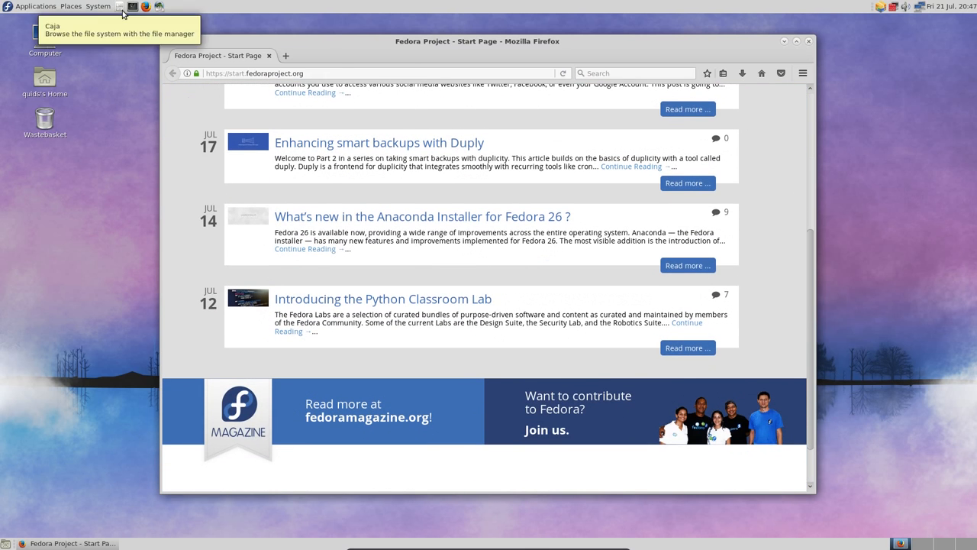
- Open the home folder in Caja and cancel the Caja Terminal Preferences dialog unchanged
click(119, 6)
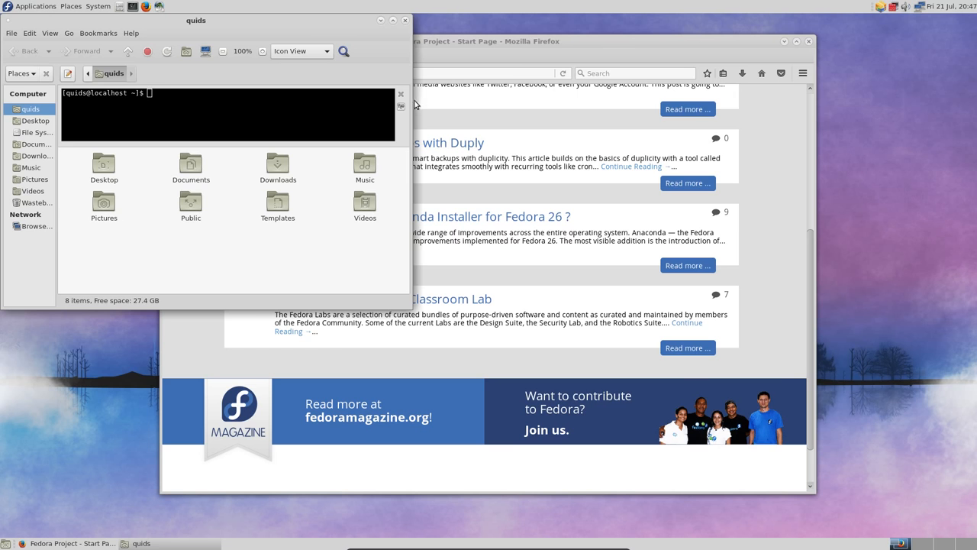
click(400, 106)
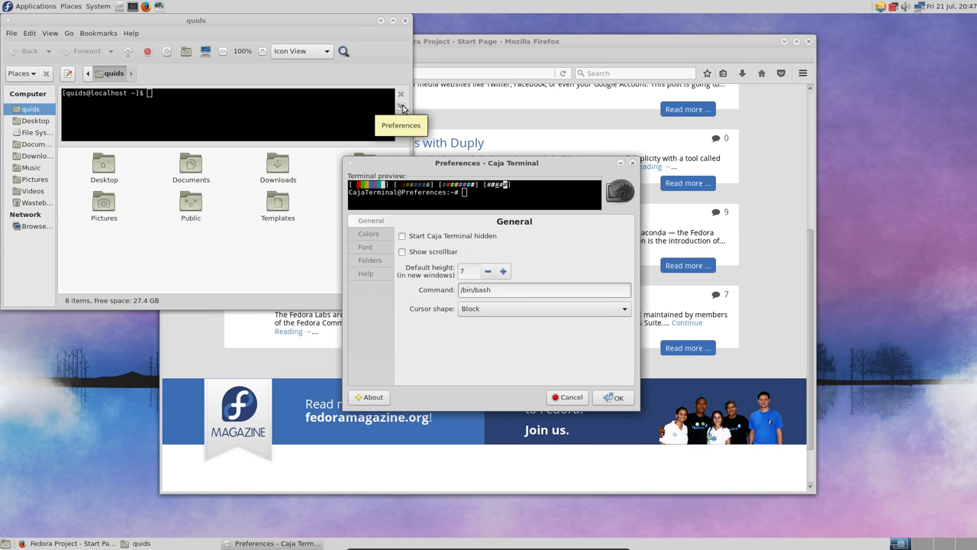
click(566, 397)
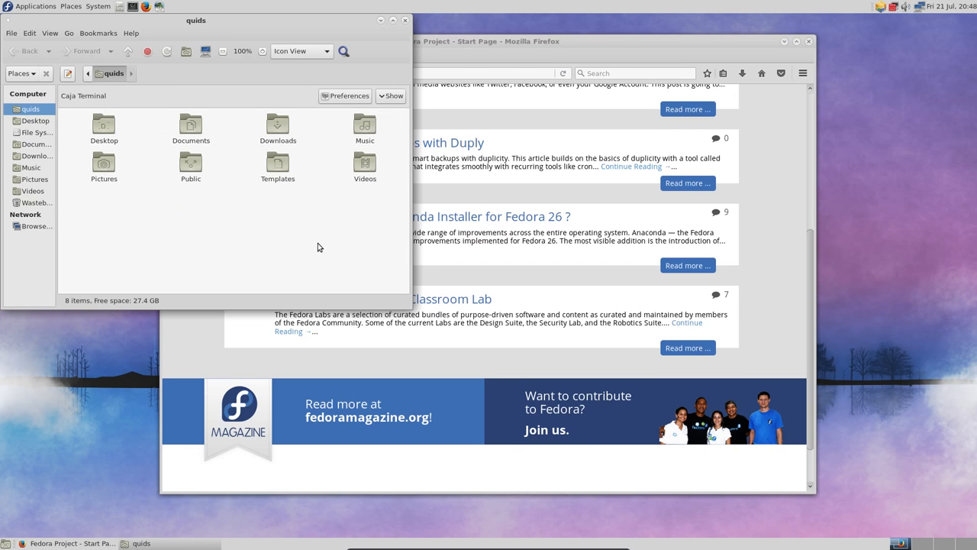
mouse_move(313, 262)
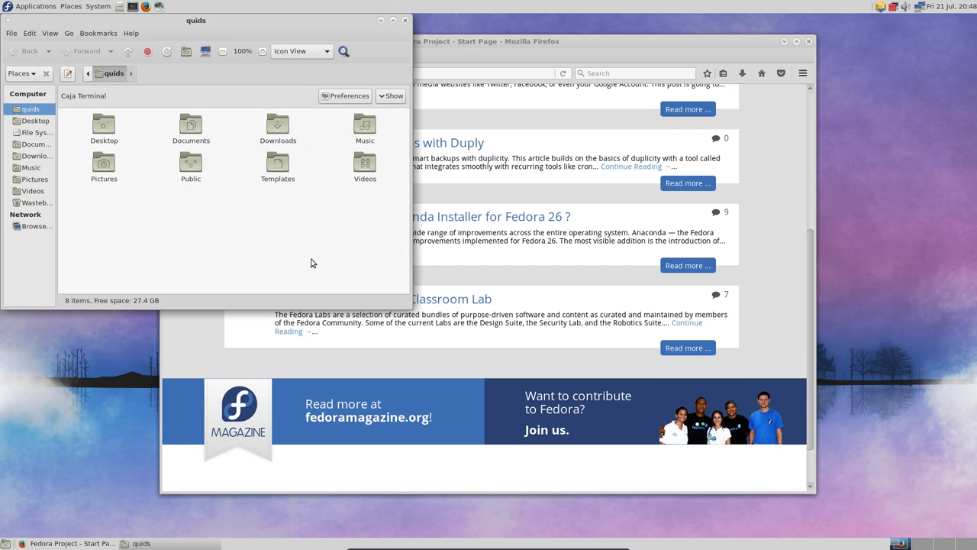
mouse_move(301, 254)
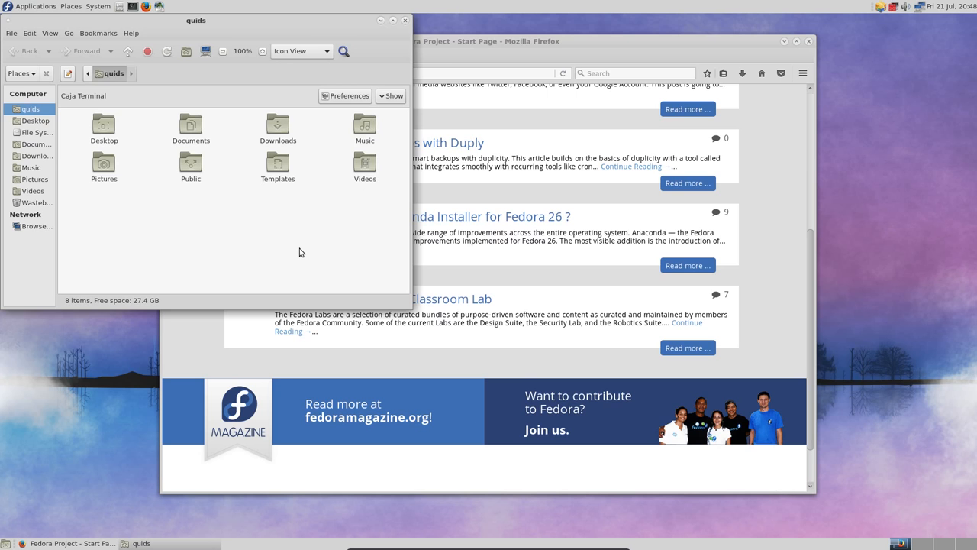
- Browse into the Documents folder, then the Pictures folder from the sidebar
double_click(189, 125)
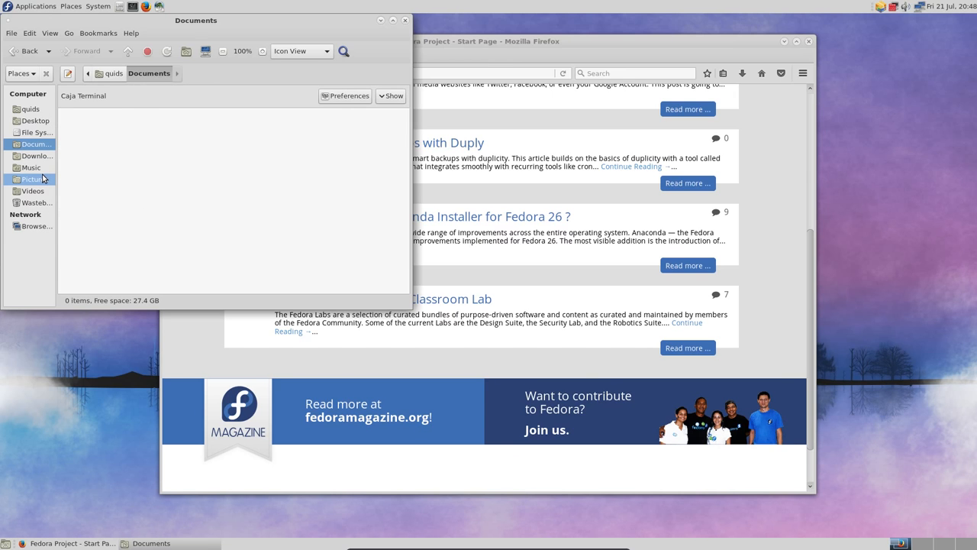
click(34, 178)
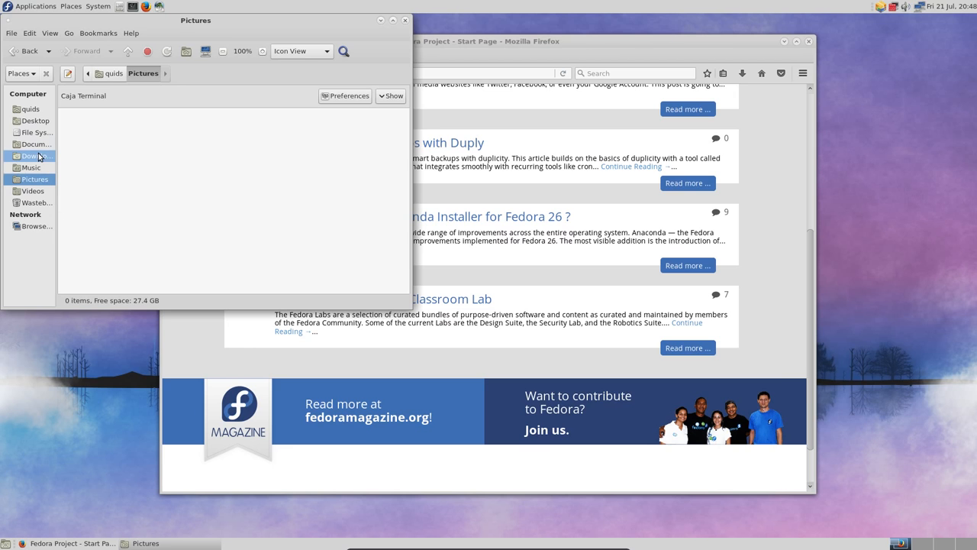
mouse_move(41, 156)
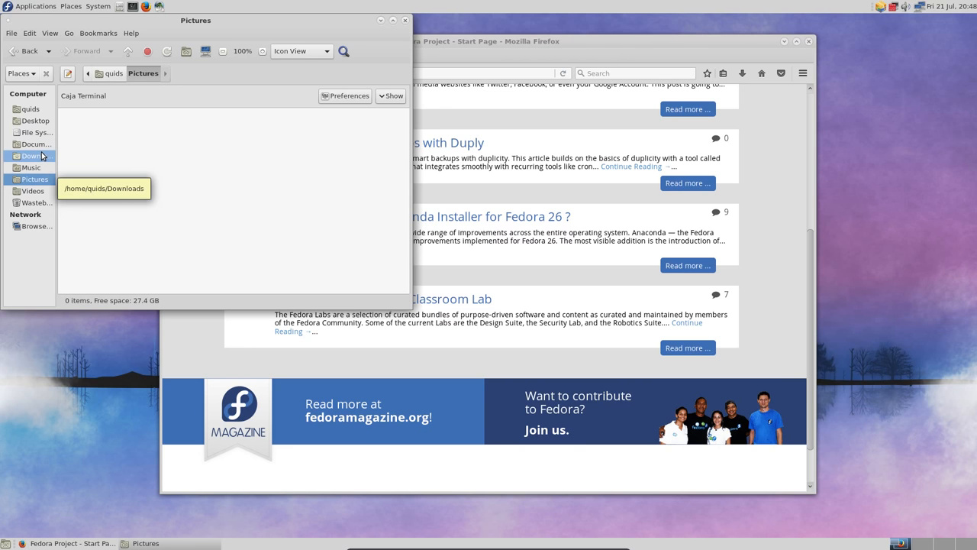
mouse_move(403, 20)
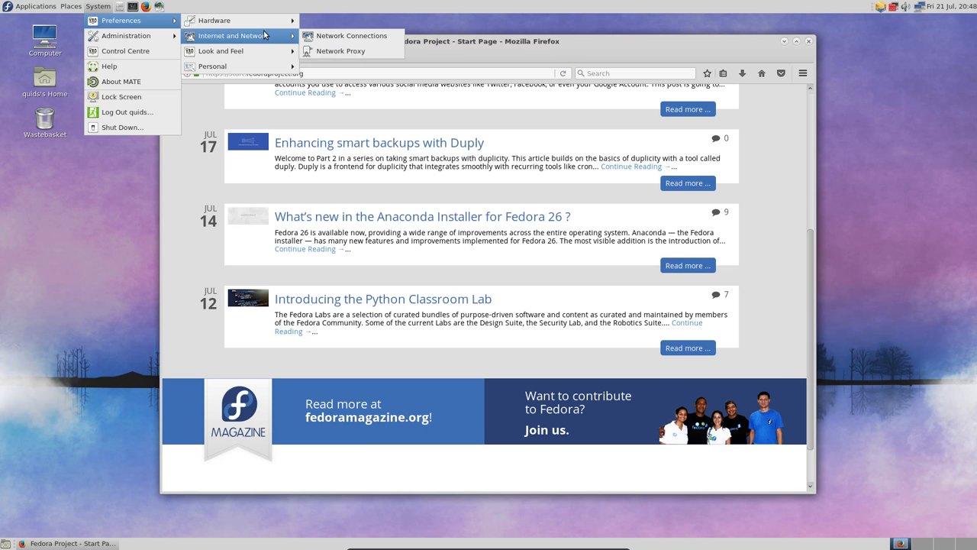
mouse_move(211, 65)
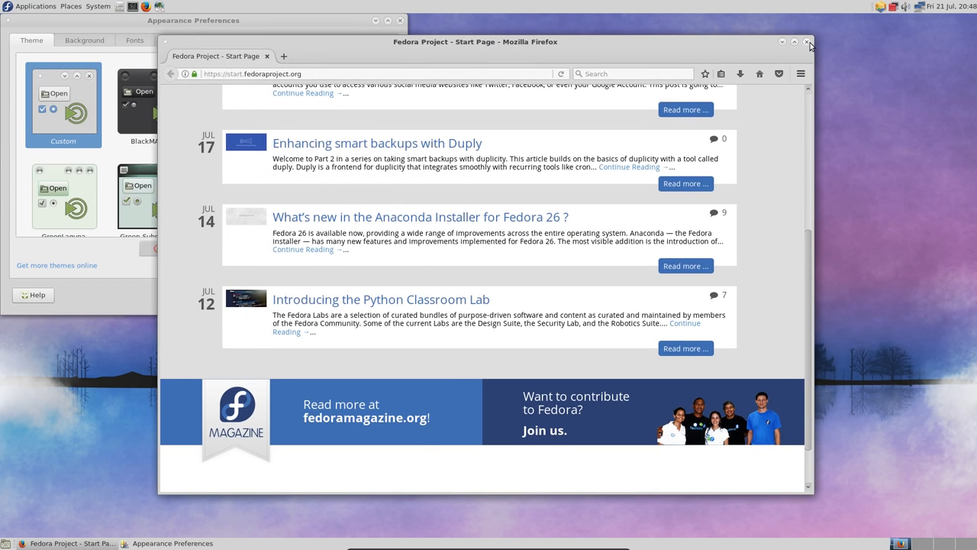
- Close Firefox and review the Theme list, Background choices, Fonts and Interface settings
click(806, 42)
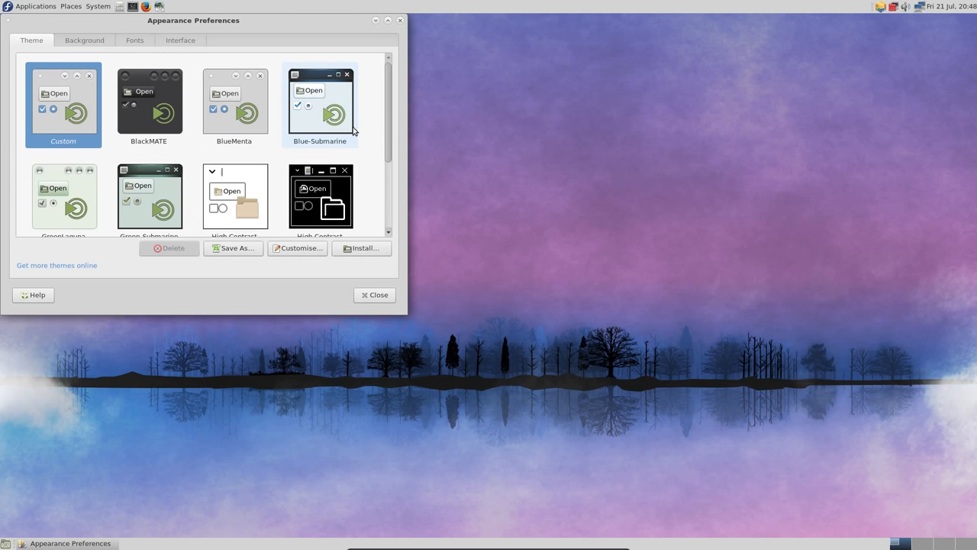
scroll(down, 3)
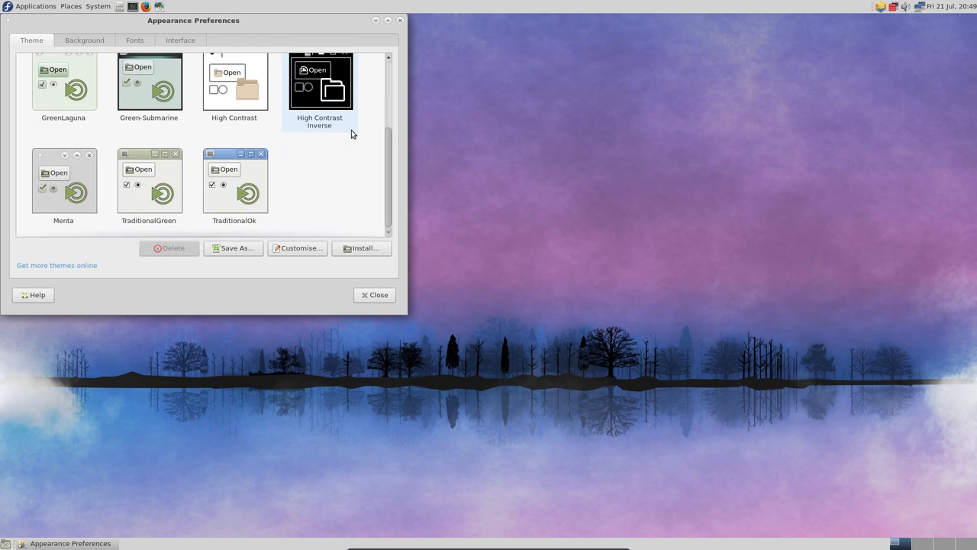
click(85, 40)
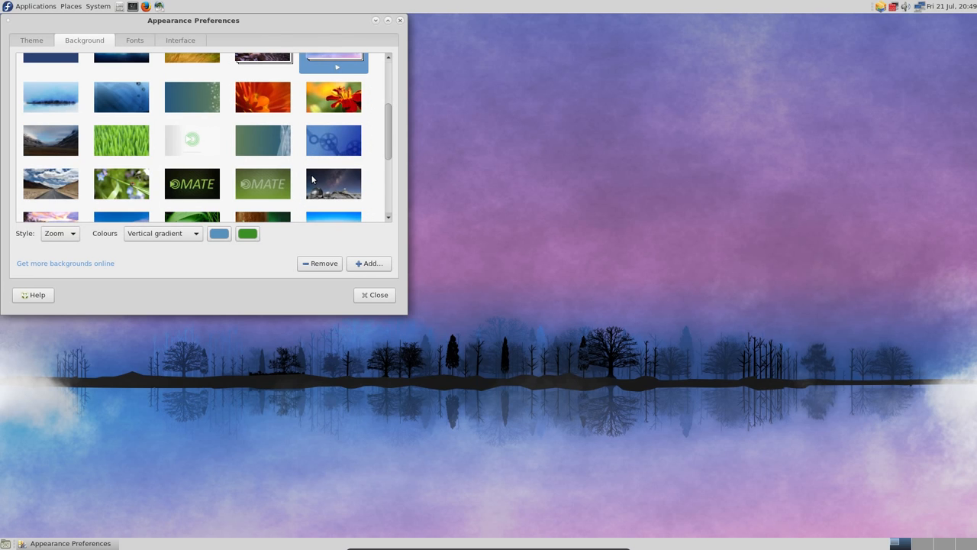
scroll(down, 3)
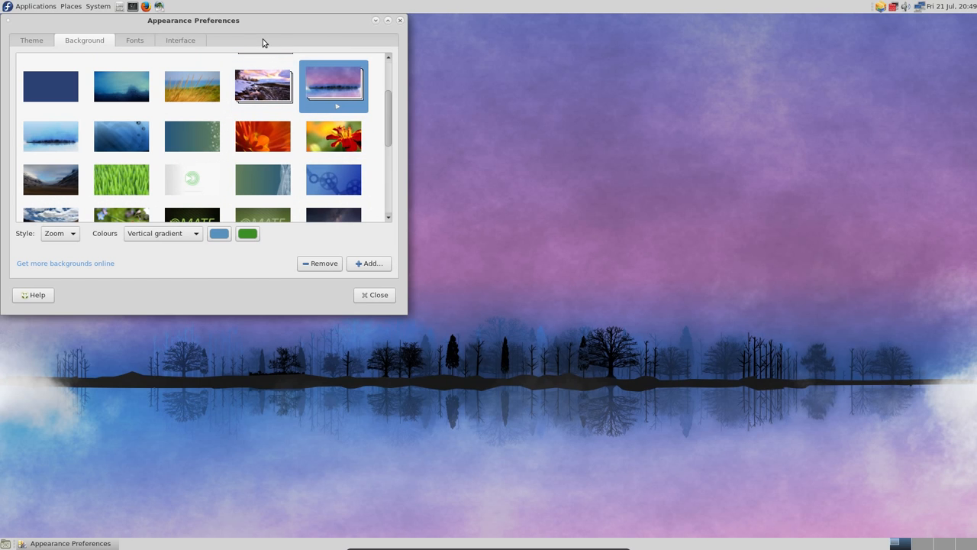
click(134, 41)
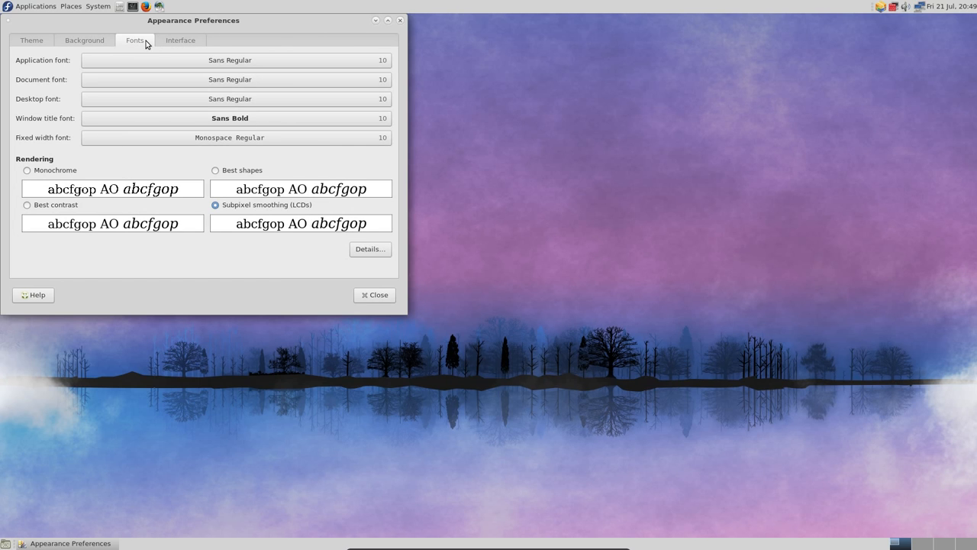
click(180, 39)
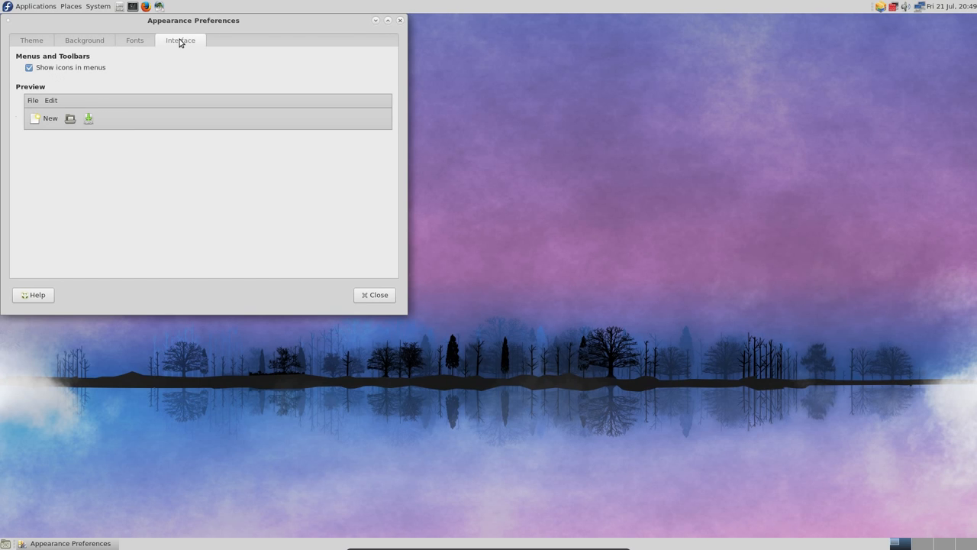
mouse_move(400, 304)
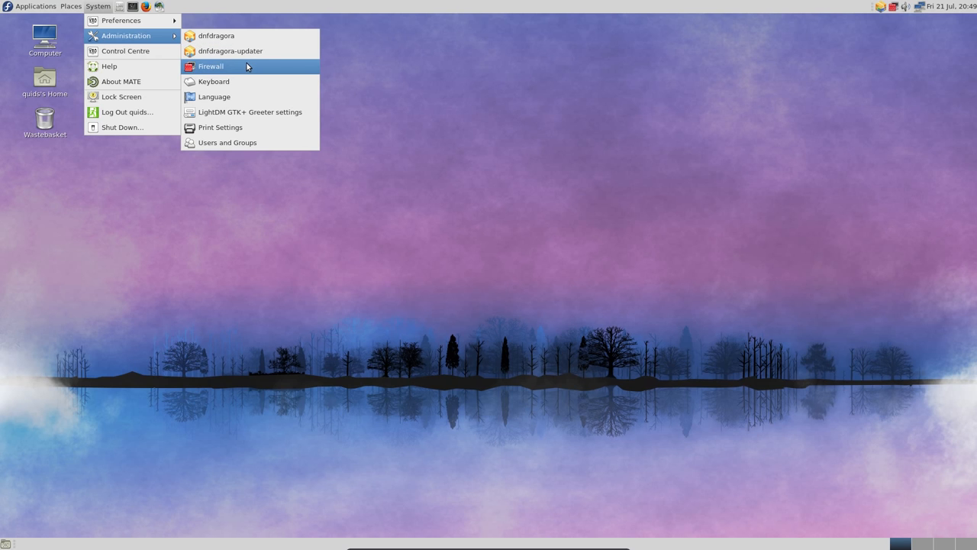
- Launch Firewall Configuration, view the public zone's trusted services, then close it
click(211, 65)
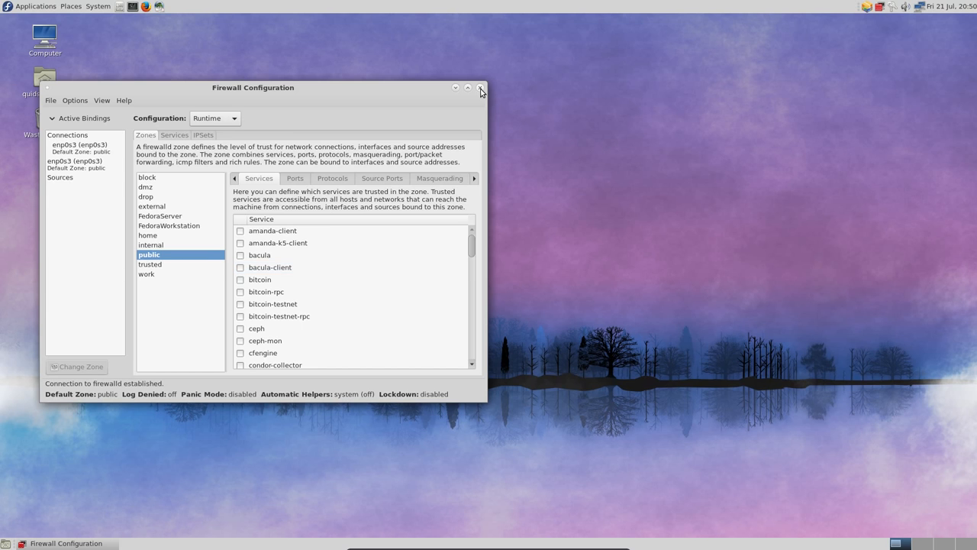
click(481, 91)
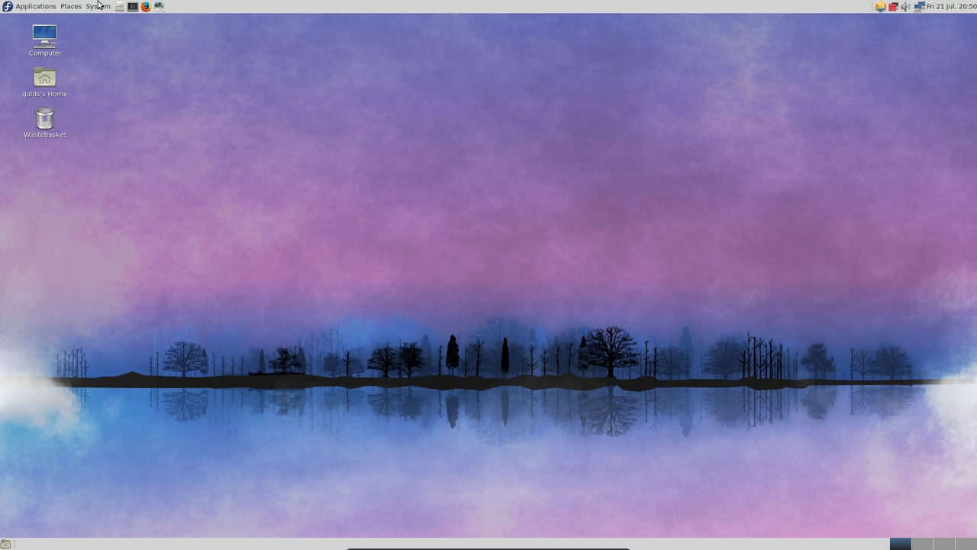
click(97, 6)
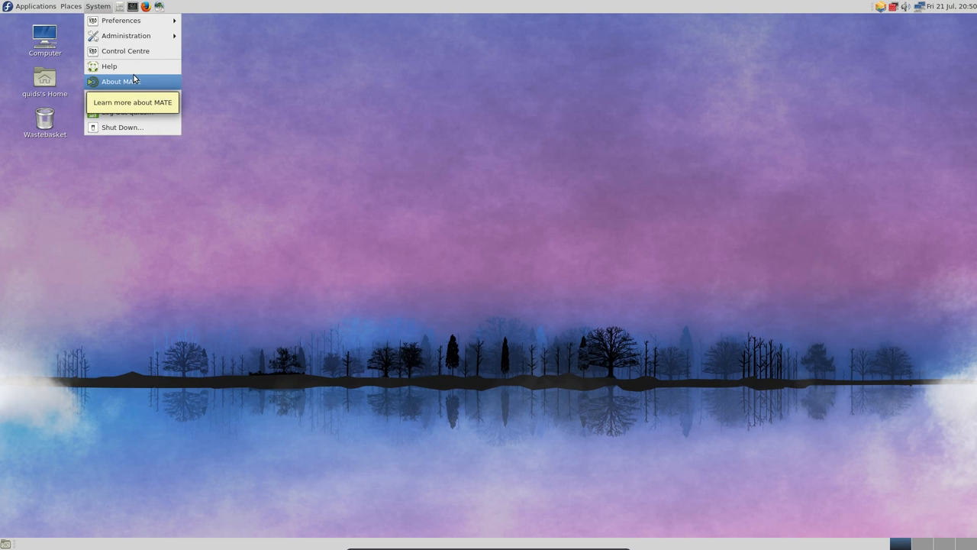
click(122, 81)
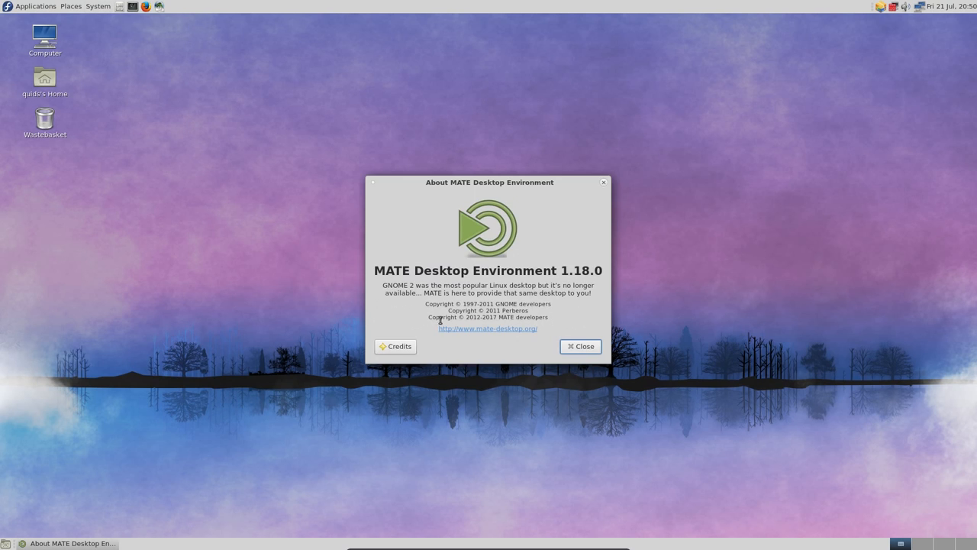
click(580, 345)
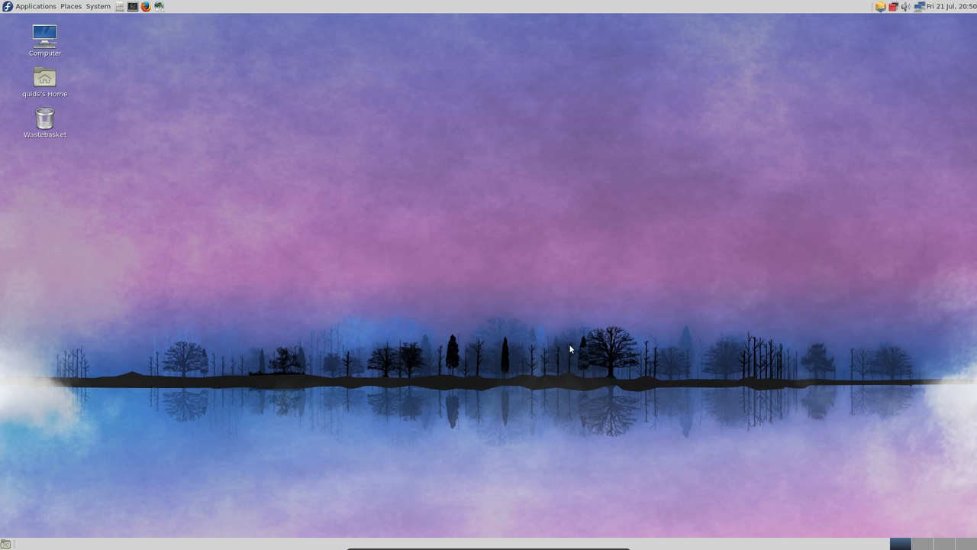
mouse_move(138, 76)
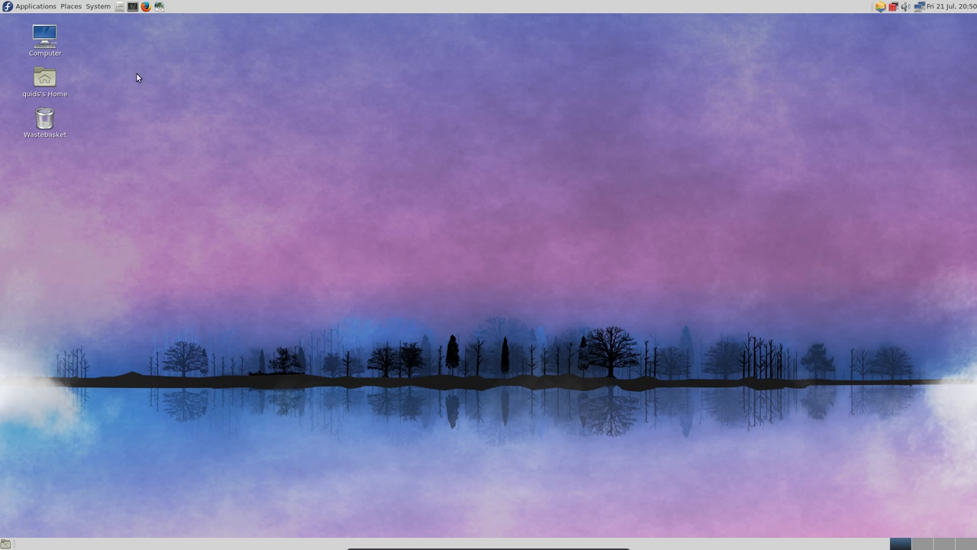
click(97, 6)
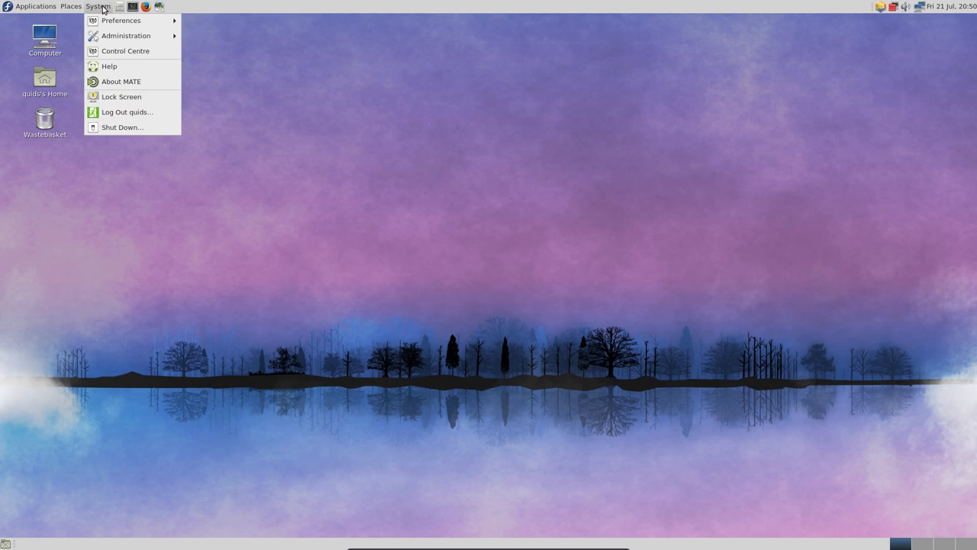
click(86, 70)
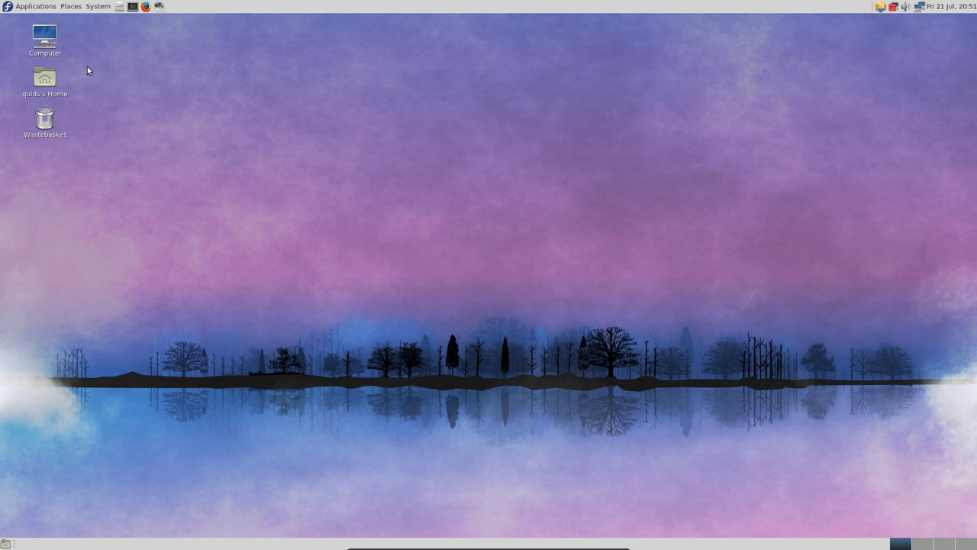
click(46, 119)
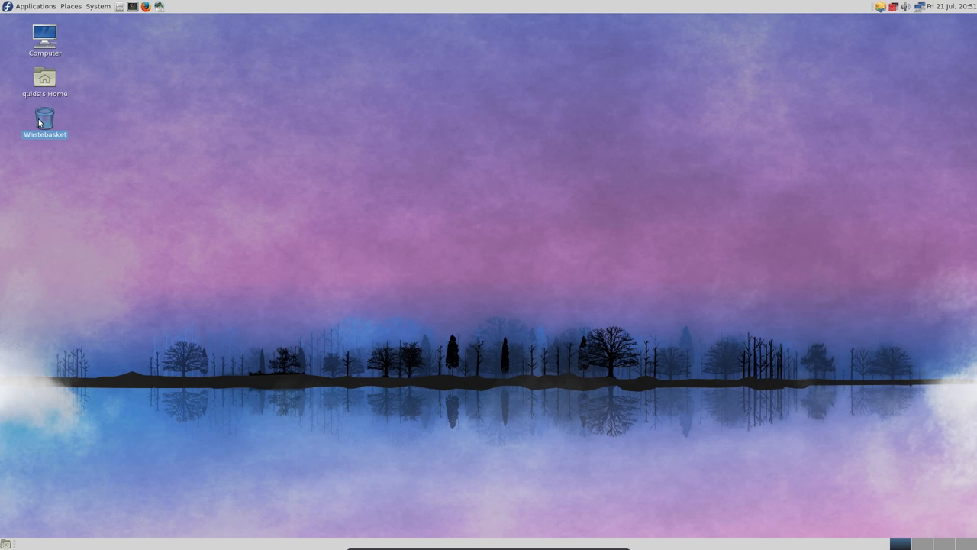
double_click(47, 119)
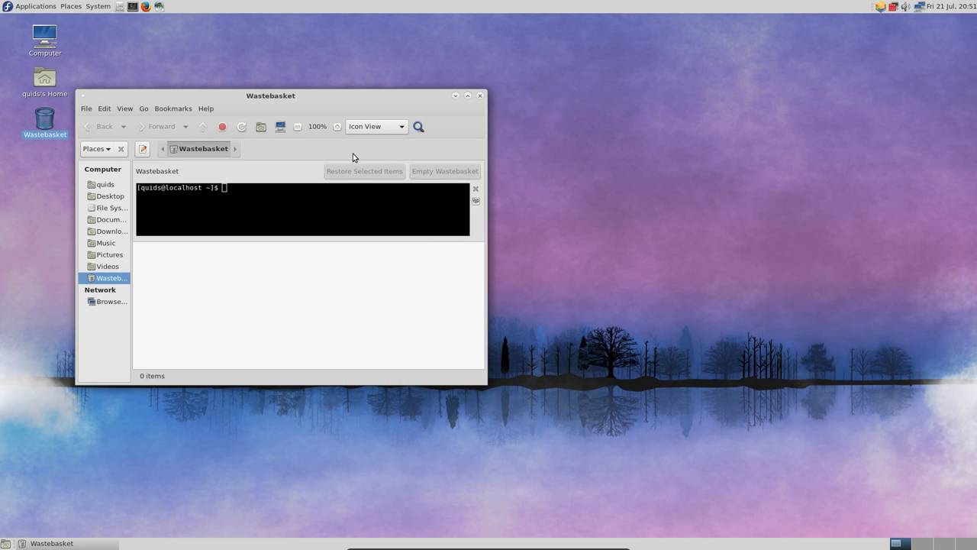
click(479, 94)
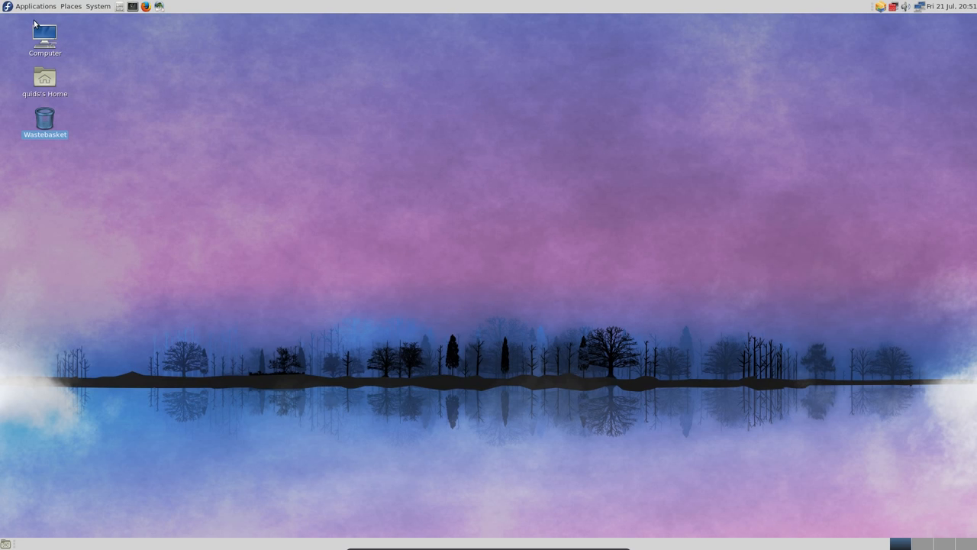
click(33, 6)
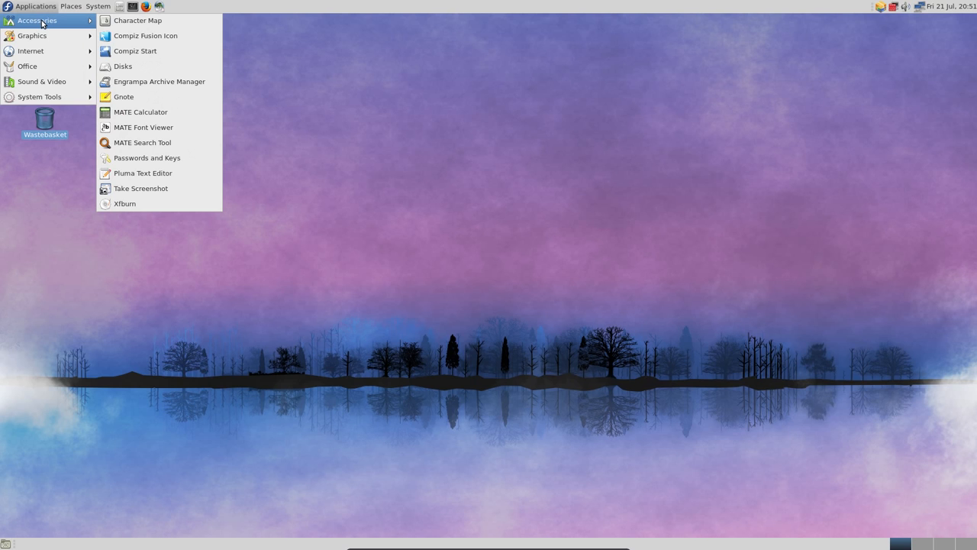
mouse_move(156, 36)
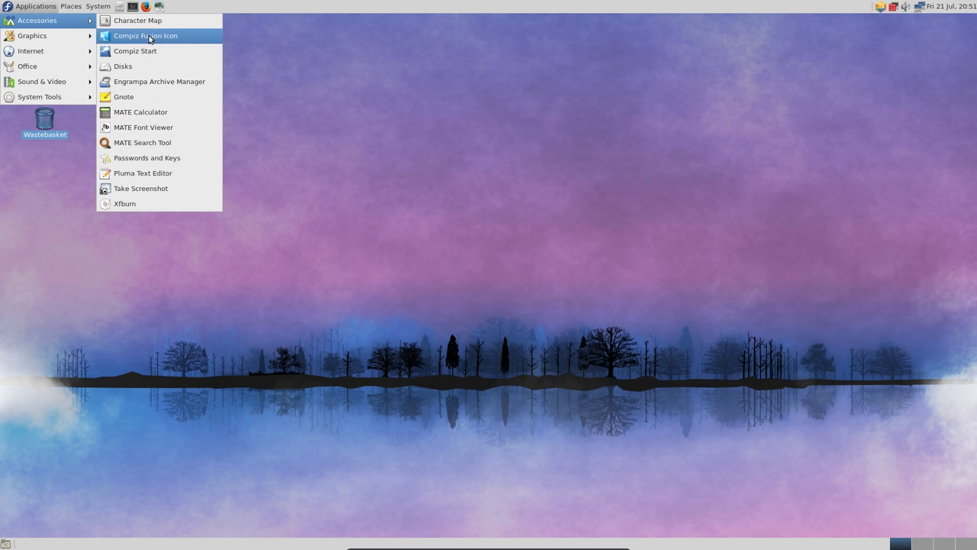
mouse_move(160, 100)
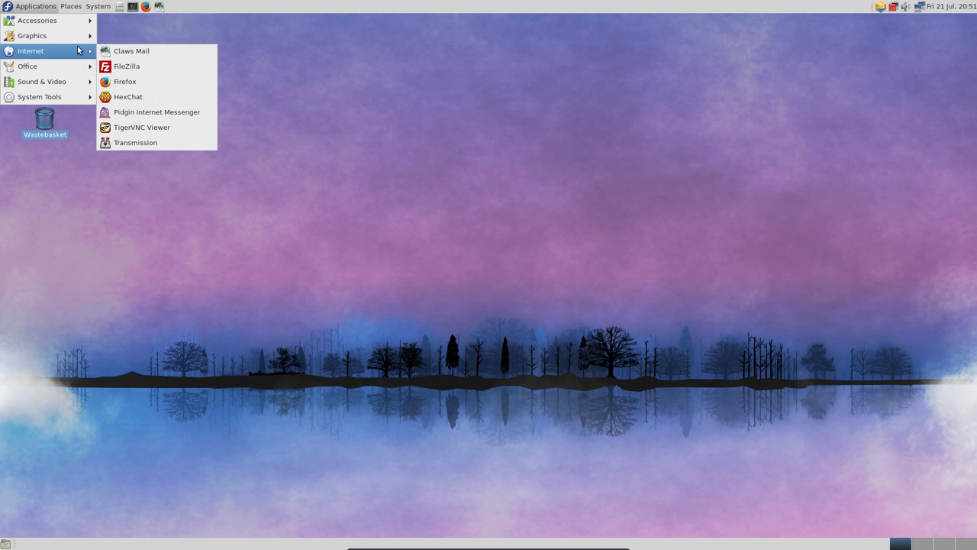
mouse_move(128, 81)
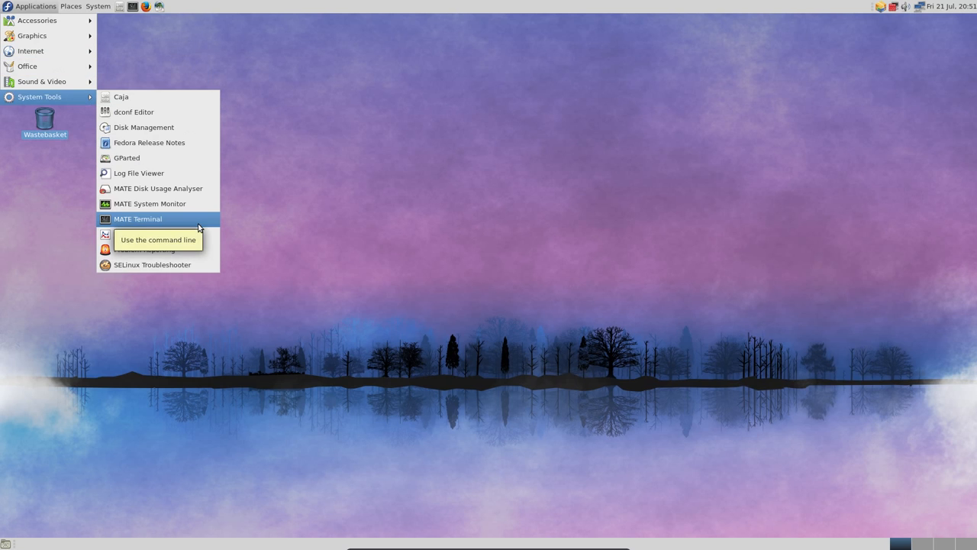
- Launch MATE Terminal from the System Tools menu
click(137, 220)
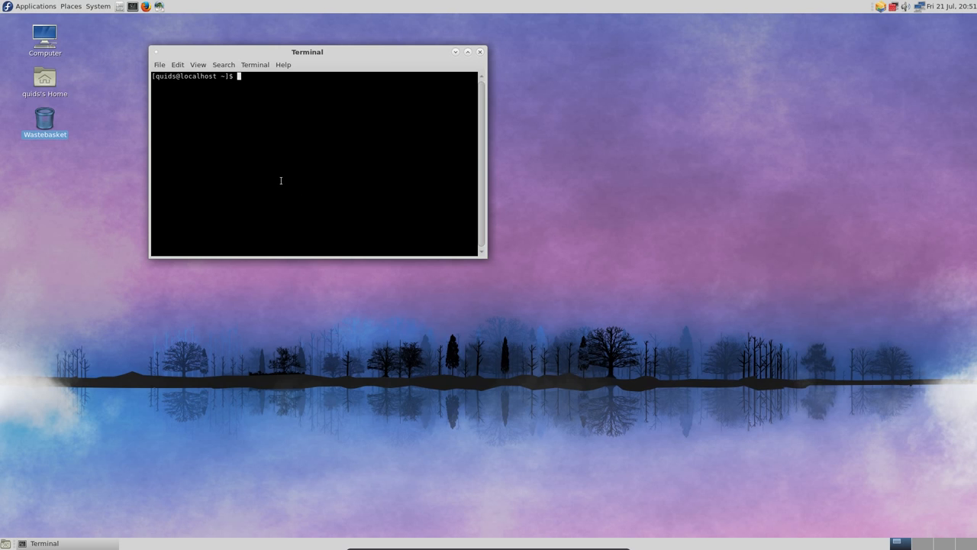
- Run free -m to show memory and swap in megabytes (about 7.9 GB), then close the terminal
text(free -m)
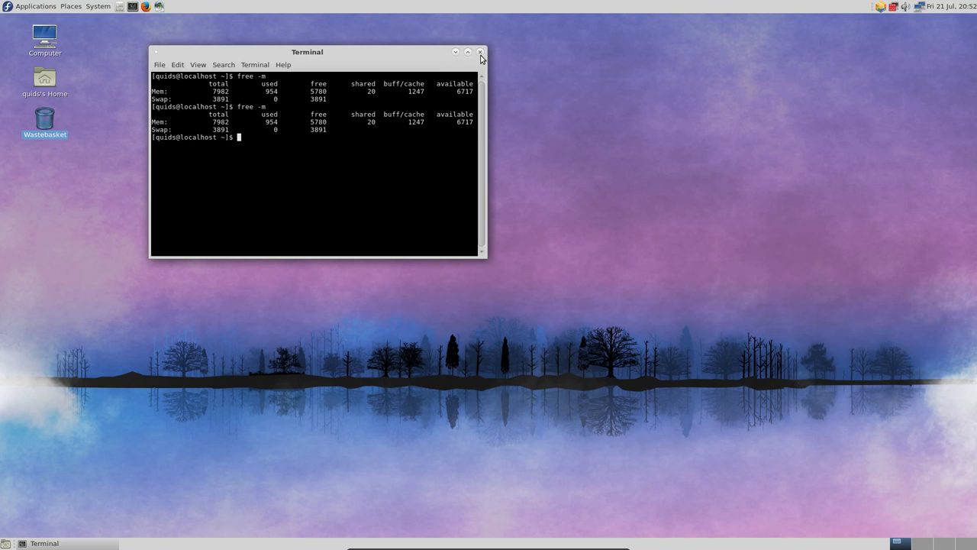
click(479, 52)
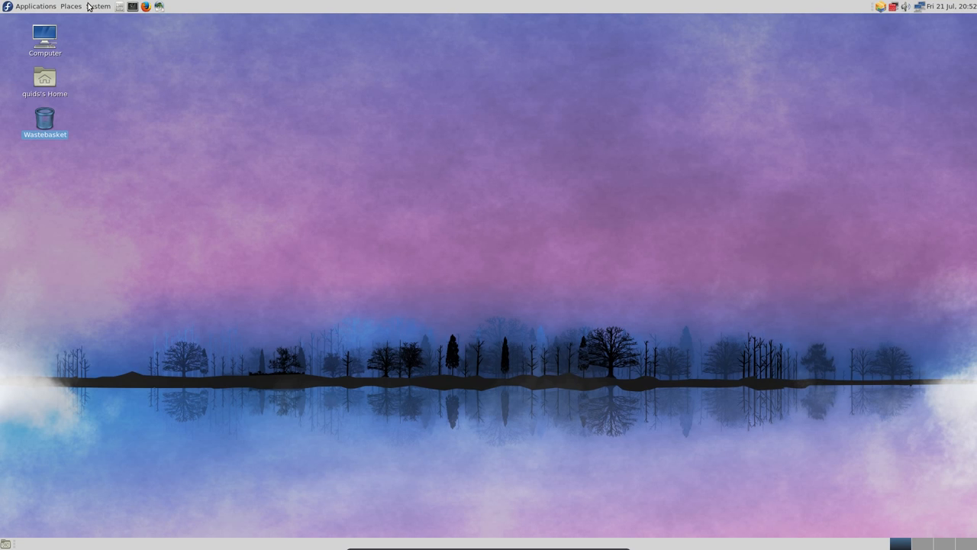
mouse_move(93, 6)
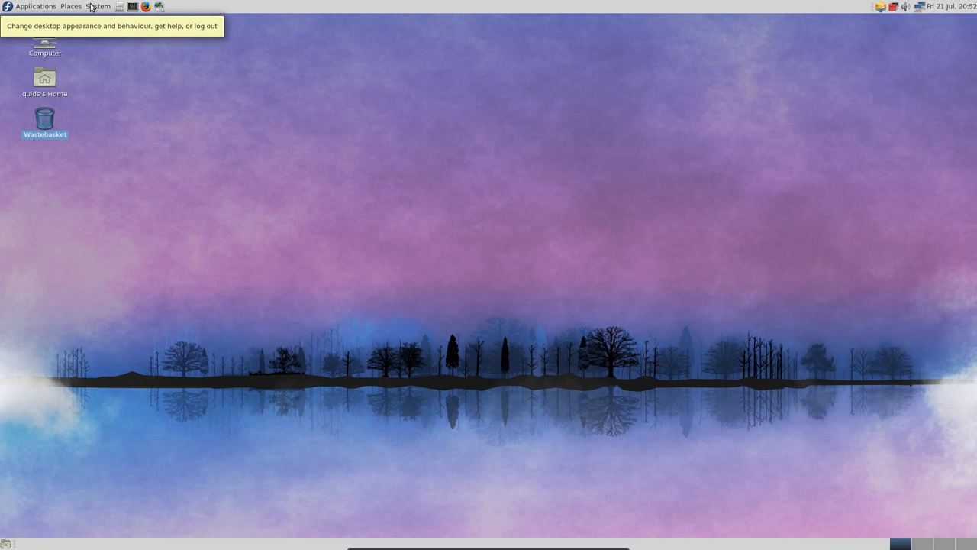
mouse_move(164, 9)
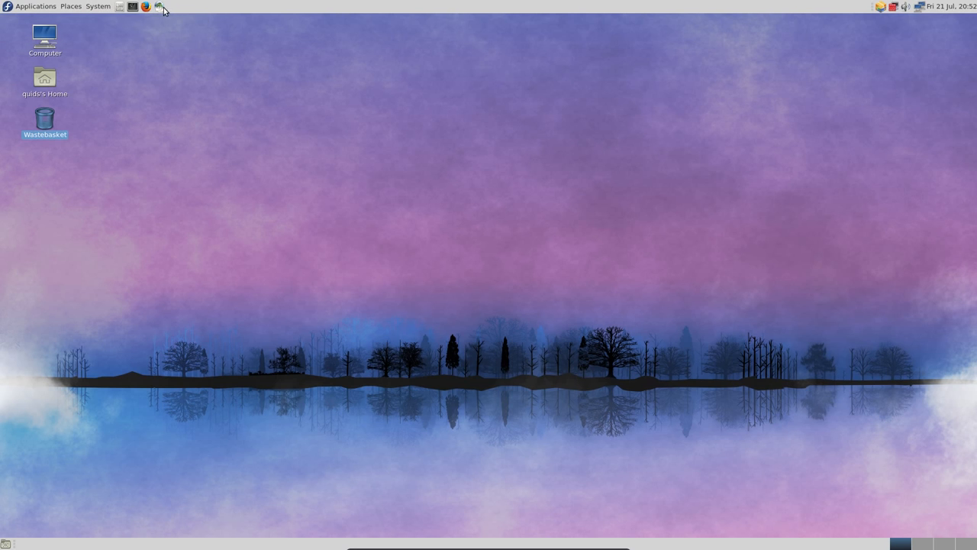
click(155, 8)
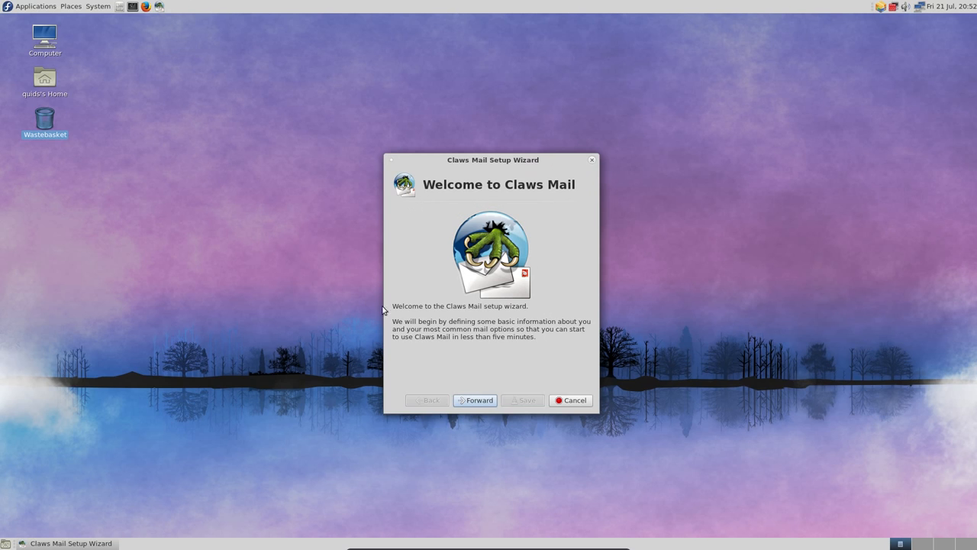
mouse_move(558, 400)
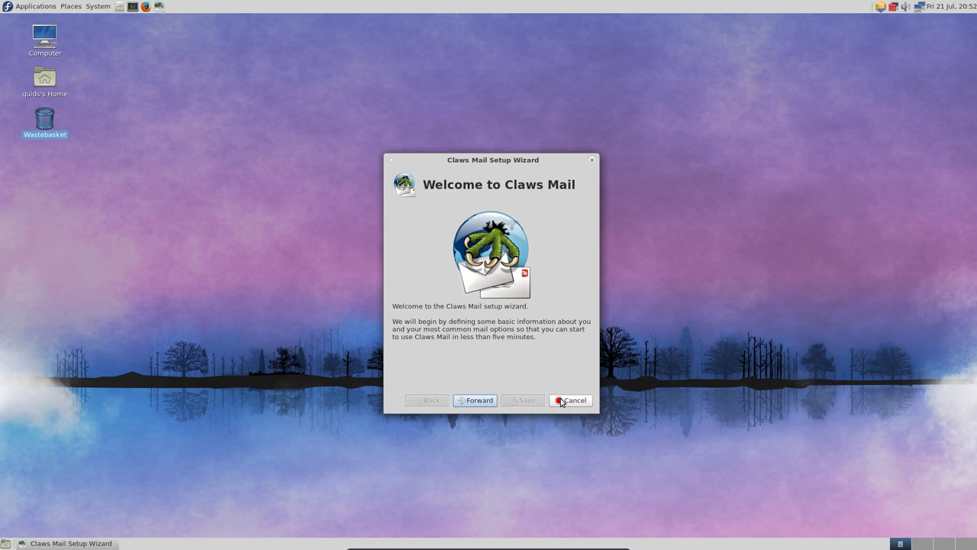
click(571, 400)
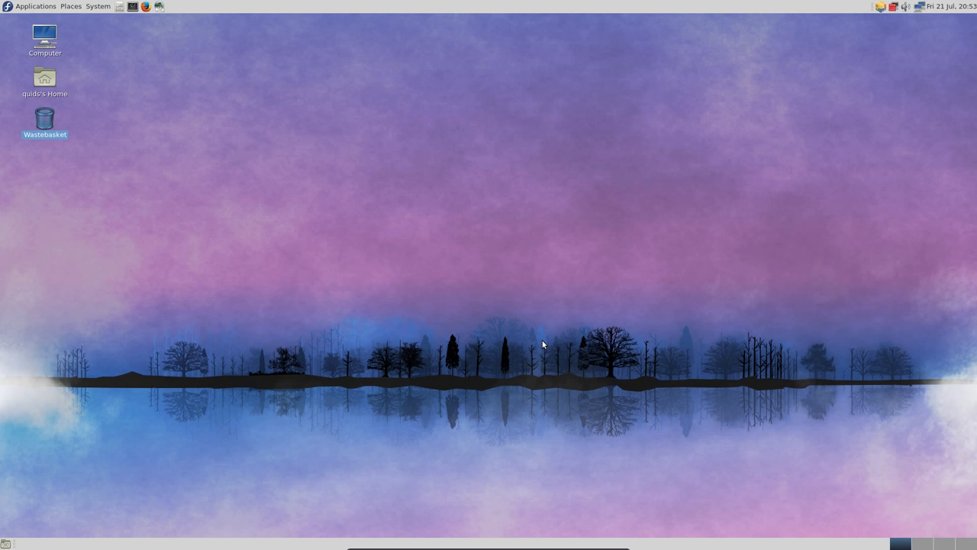
mouse_move(481, 308)
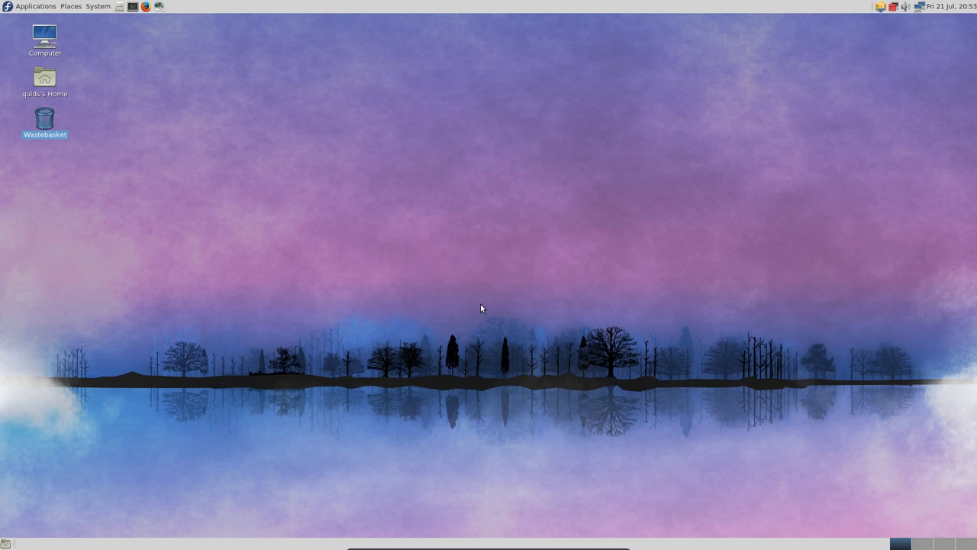
- Reach Appearance Preferences via the desktop's Change Desktop Background, then review Fonts and Interface settings
right_click(483, 308)
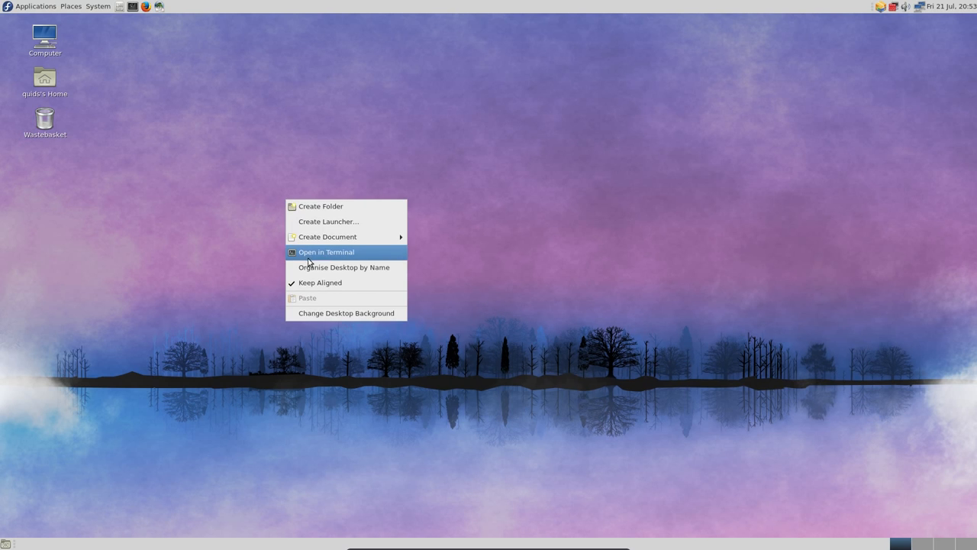
click(330, 315)
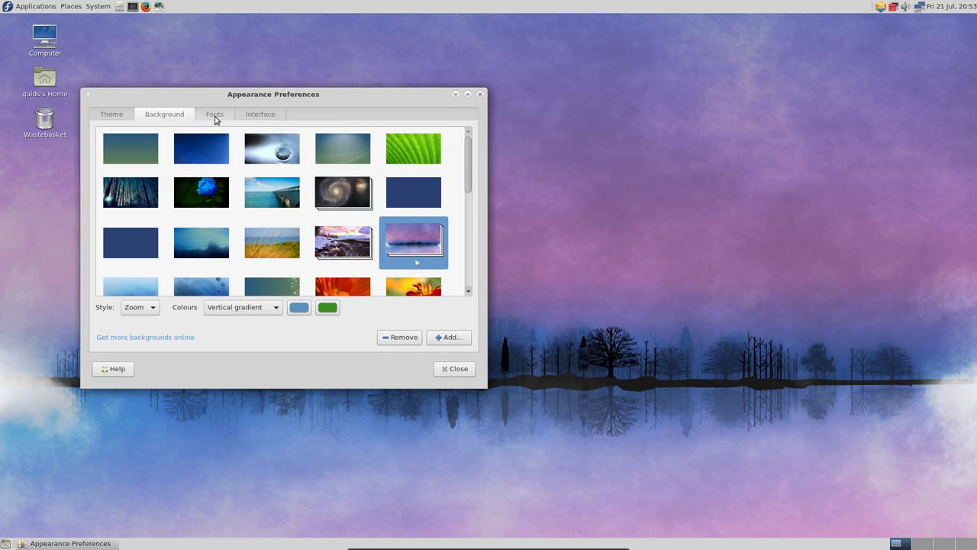
click(214, 113)
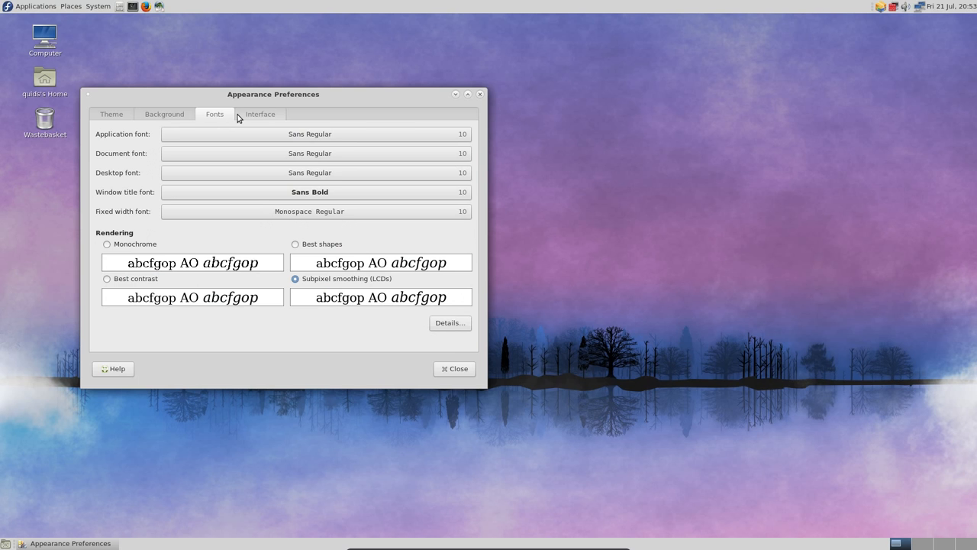
mouse_move(260, 116)
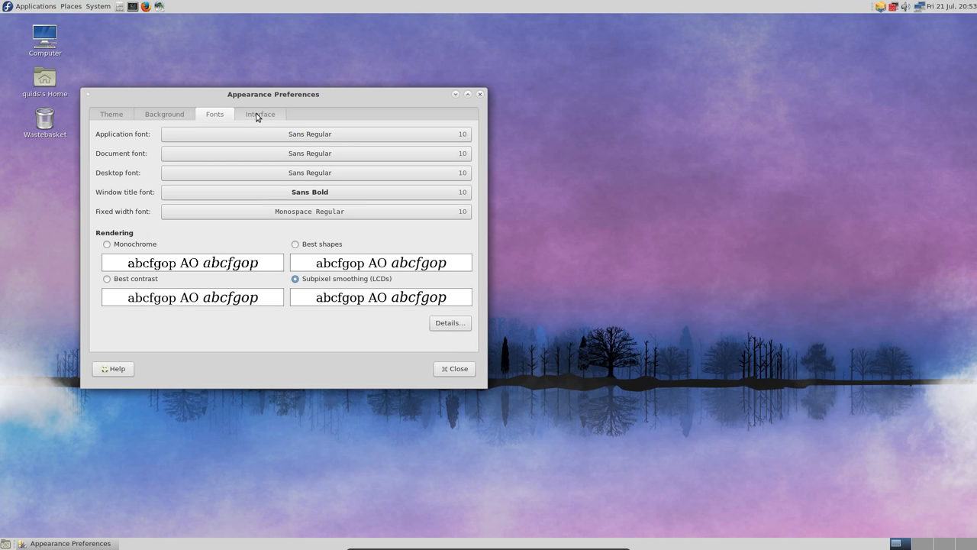
click(259, 113)
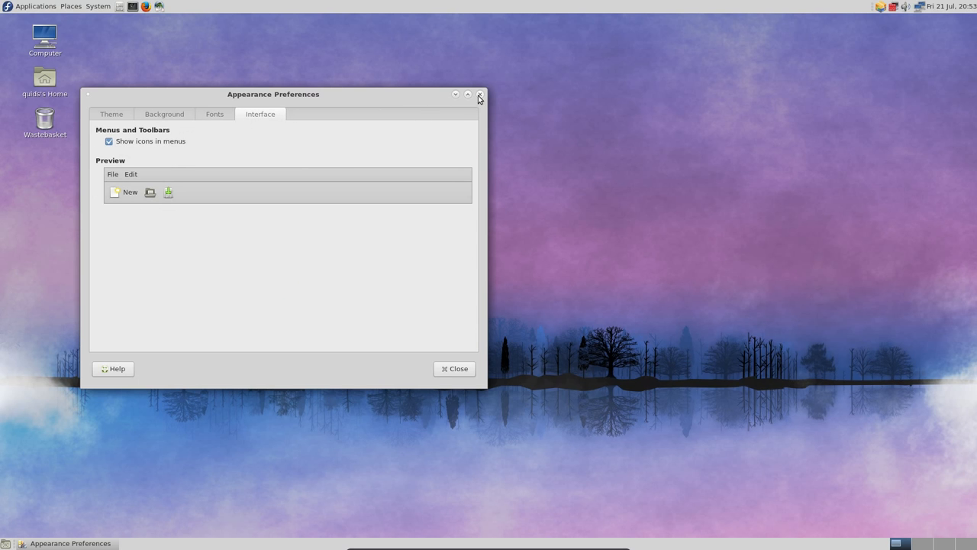